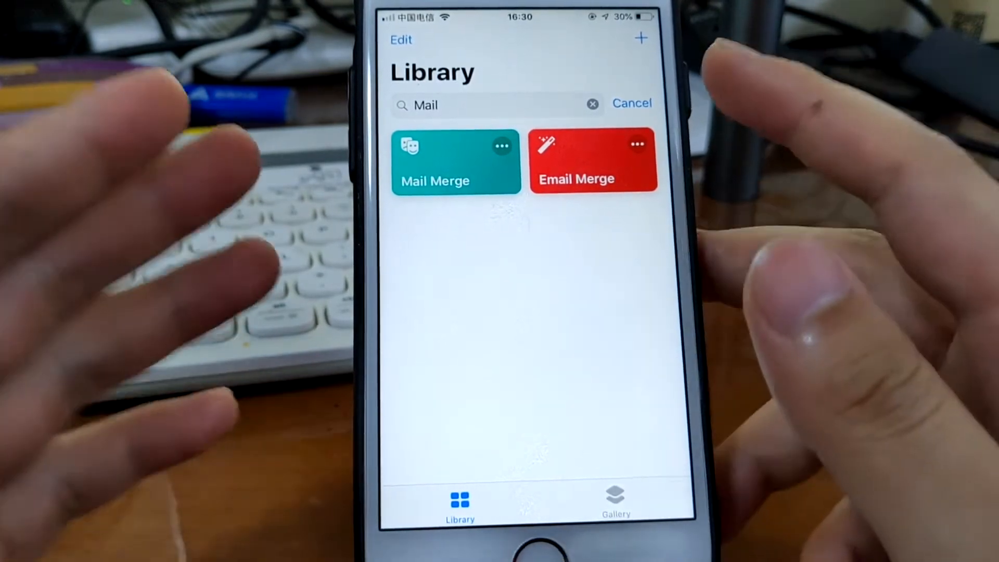
Open Email Merge and add 'How are you' to its message text.
left_click(593, 161)
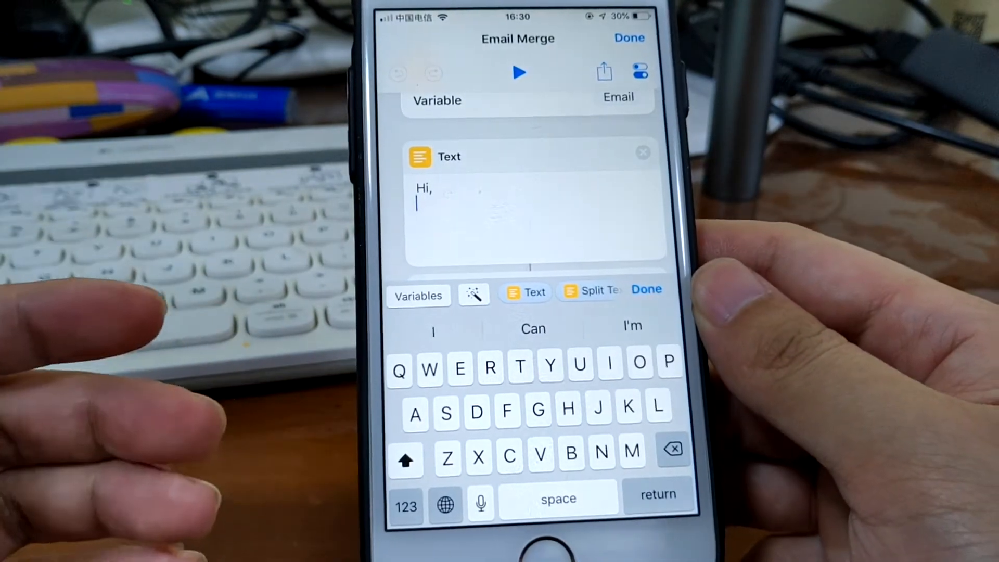
type("How are you")
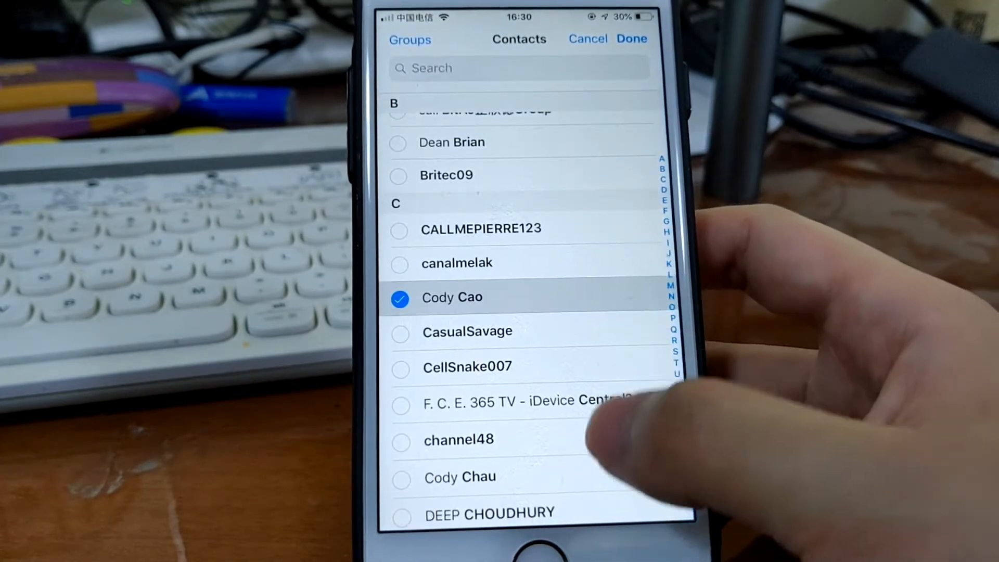
Scroll down and toggle Show Compose Sheet on Email Merge's Send Email action.
scroll("down", 3)
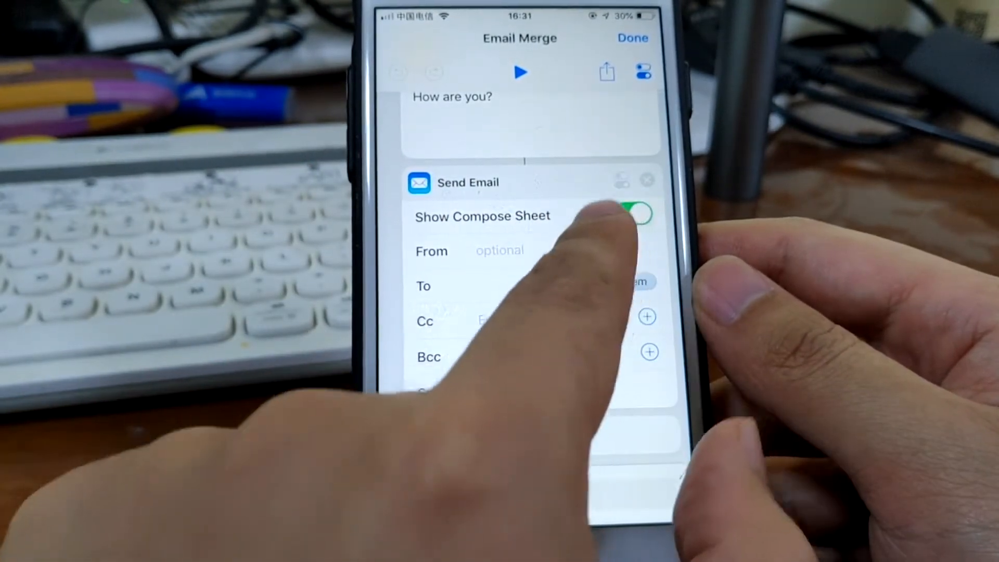
left_click(642, 214)
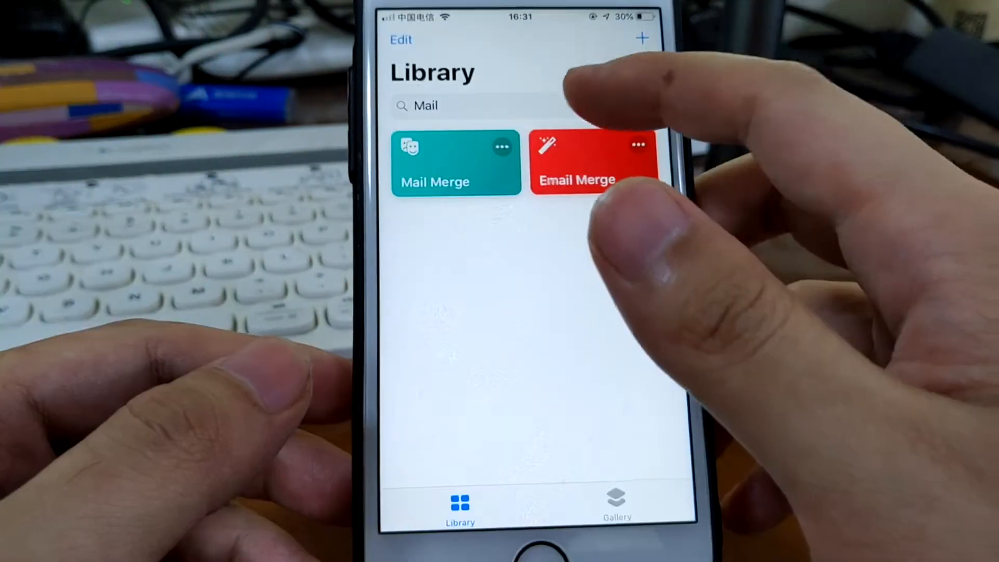
Search the Library for 'Media' and open the Media Grabber shortcut.
left_click(474, 106)
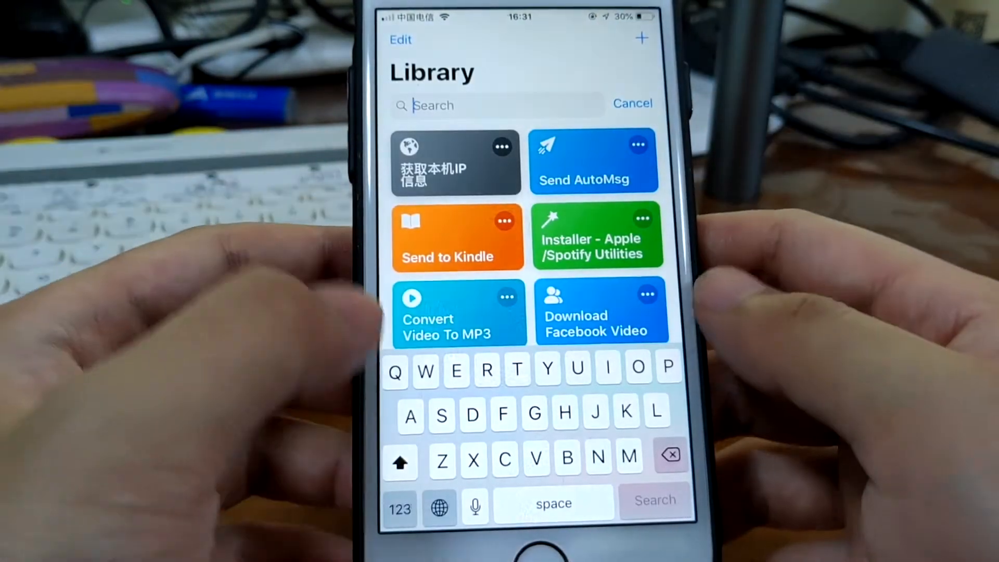
type("Media")
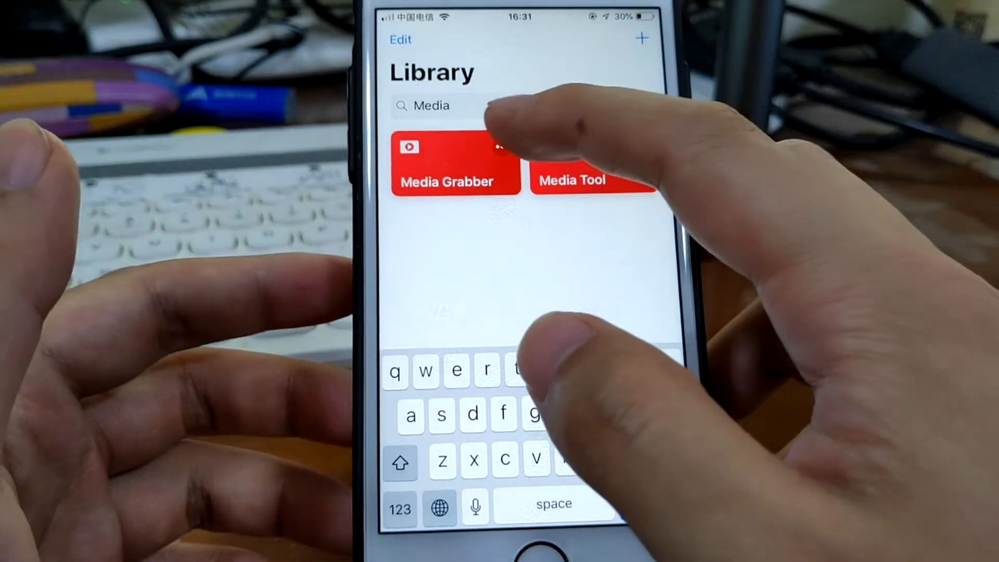
left_click(454, 162)
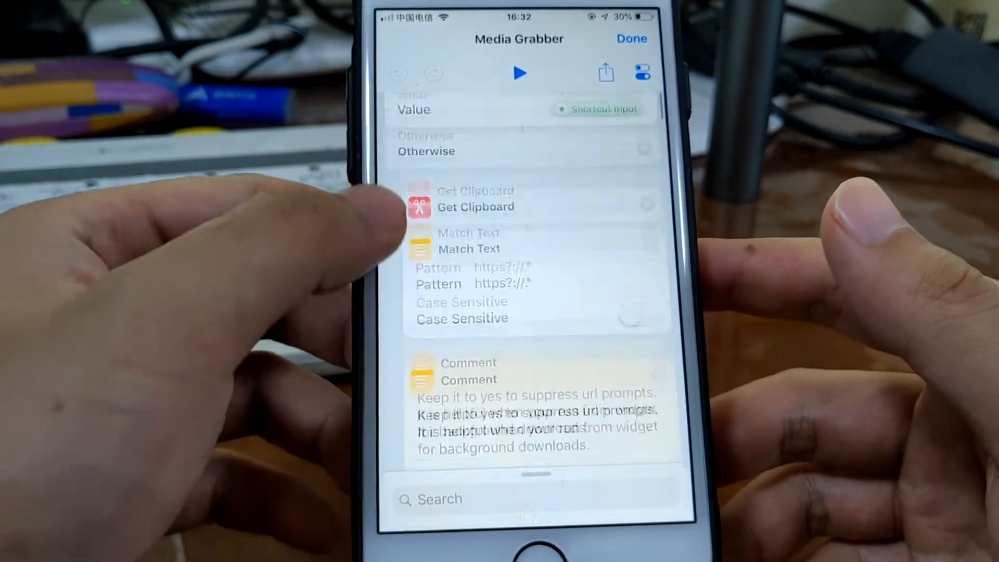
Scroll through all of Media Grabber's actions, then close the shortcut.
scroll("down", 3)
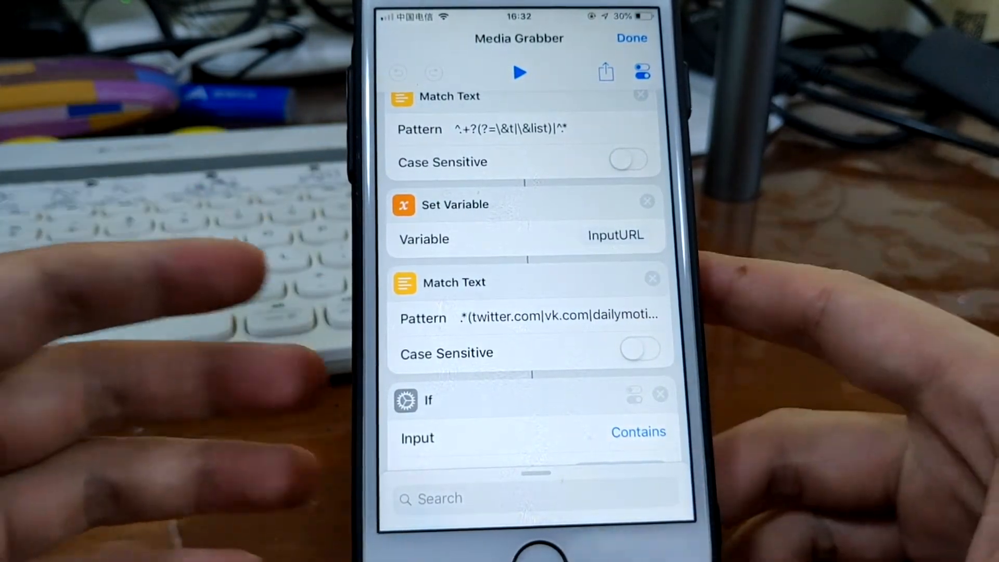
scroll("down", 3)
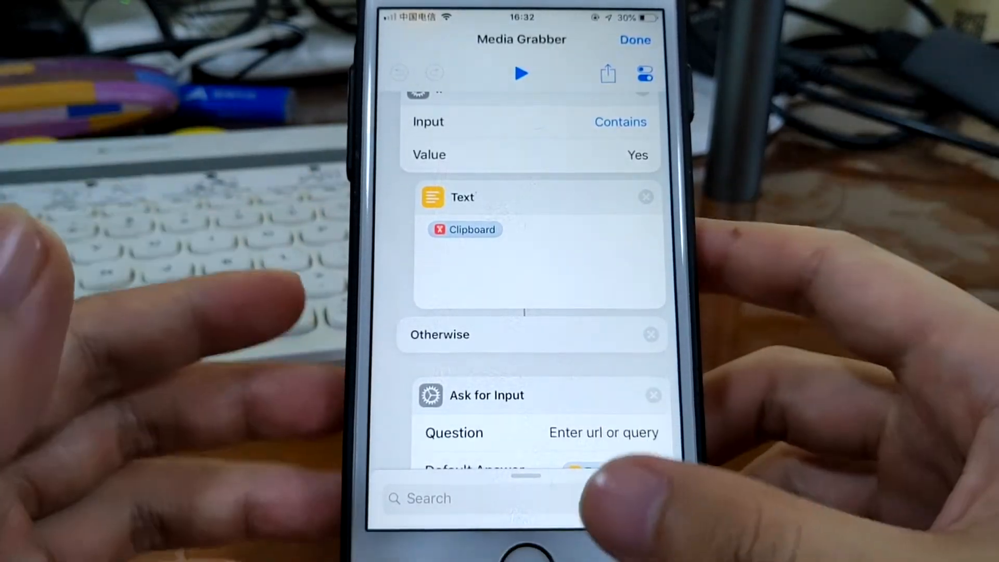
scroll("down", 3)
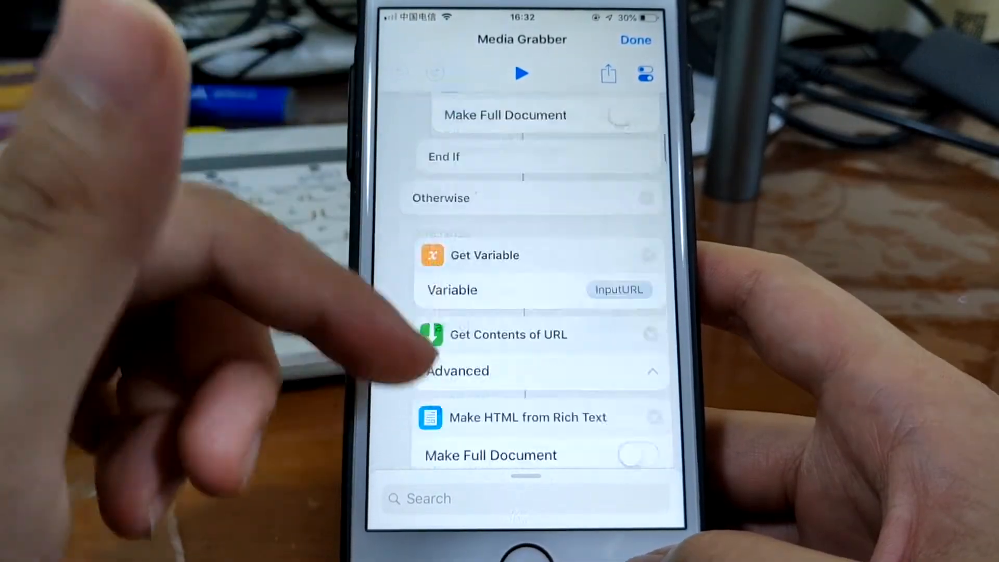
scroll("down", 3)
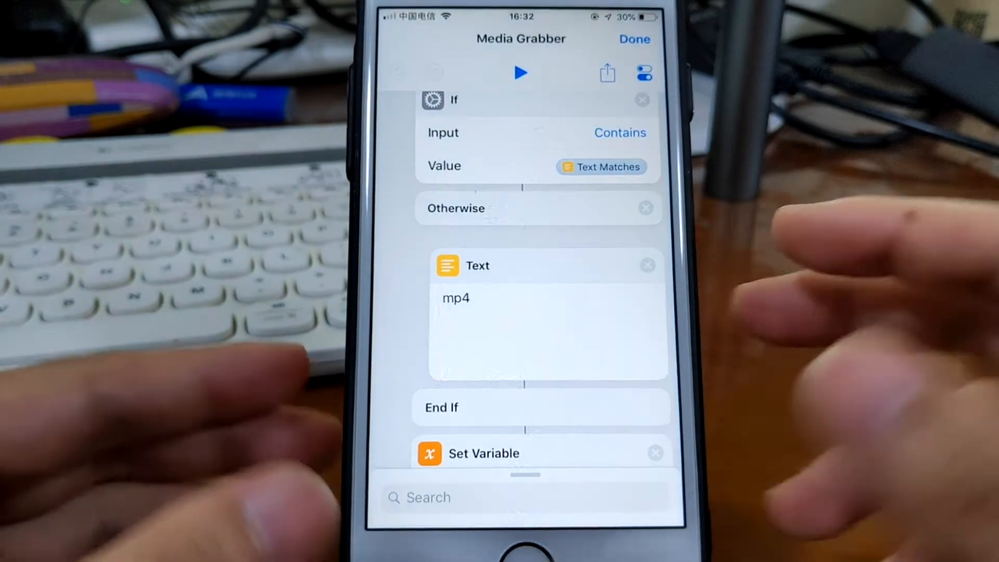
scroll("down", 3)
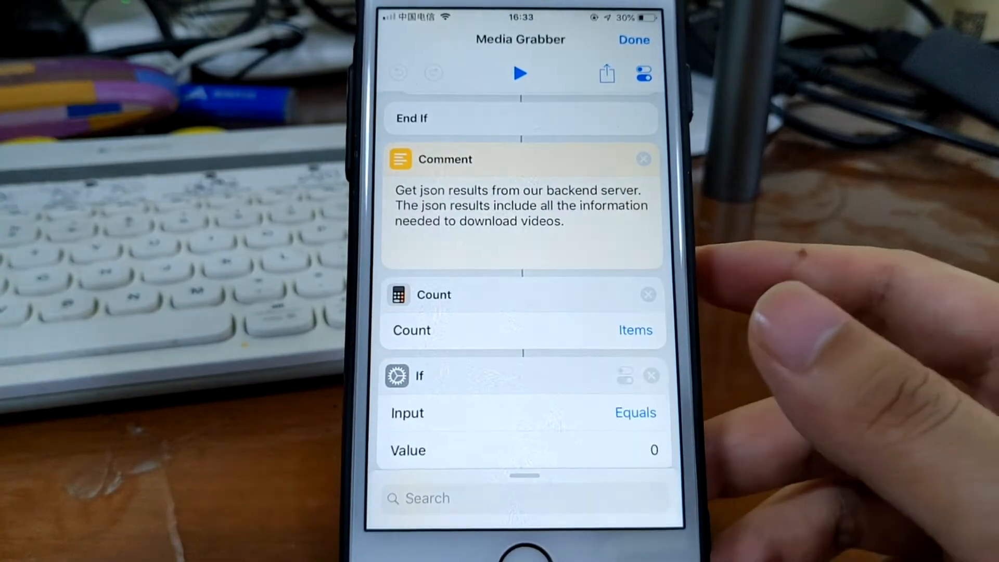
left_click(634, 39)
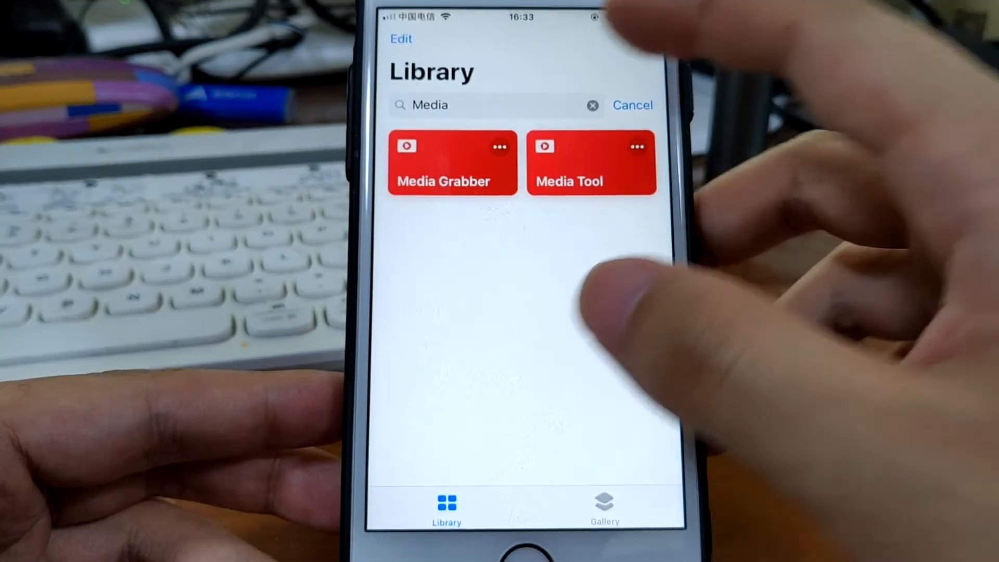
Search the Library and open the Deezer Downloader shortcut.
left_click(497, 105)
type("Dee")
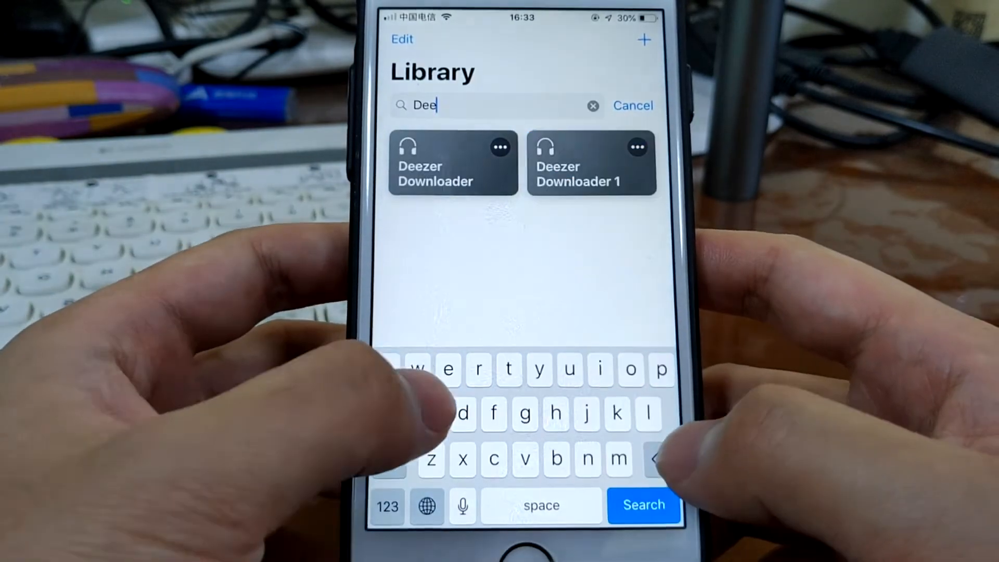
left_click(644, 505)
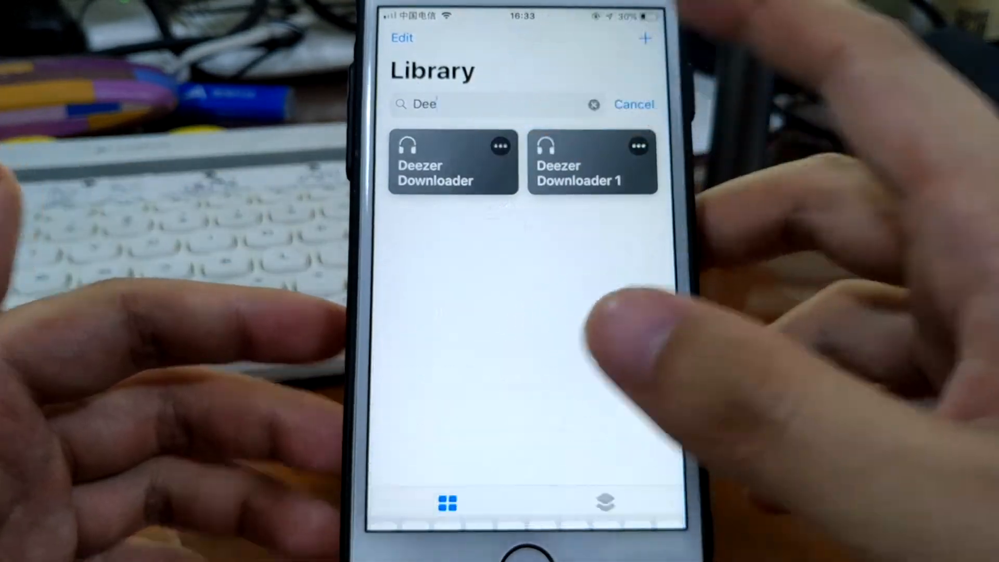
left_click(435, 162)
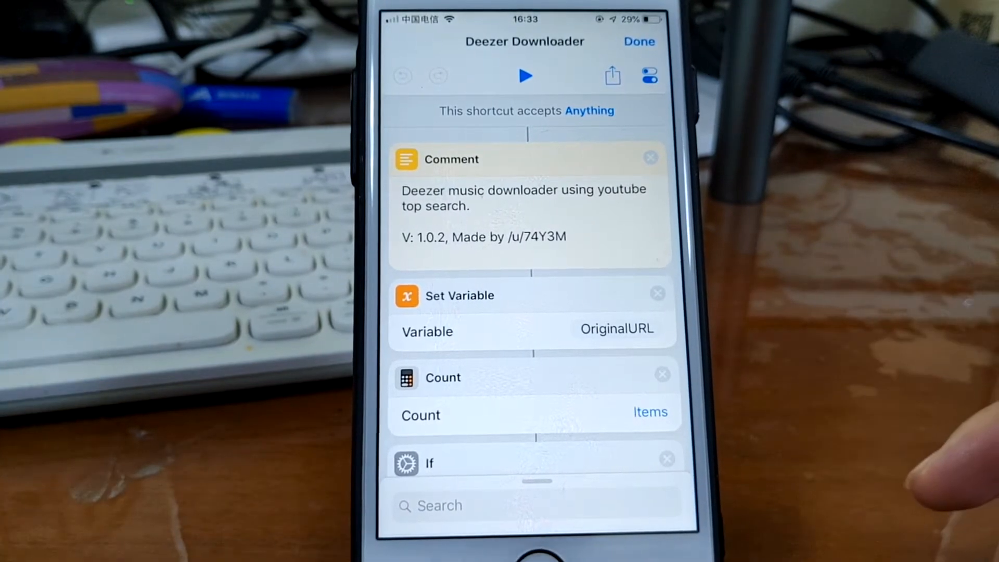
Run Deezer Downloader and submit 'Fing' as the song search query.
scroll("down", 3)
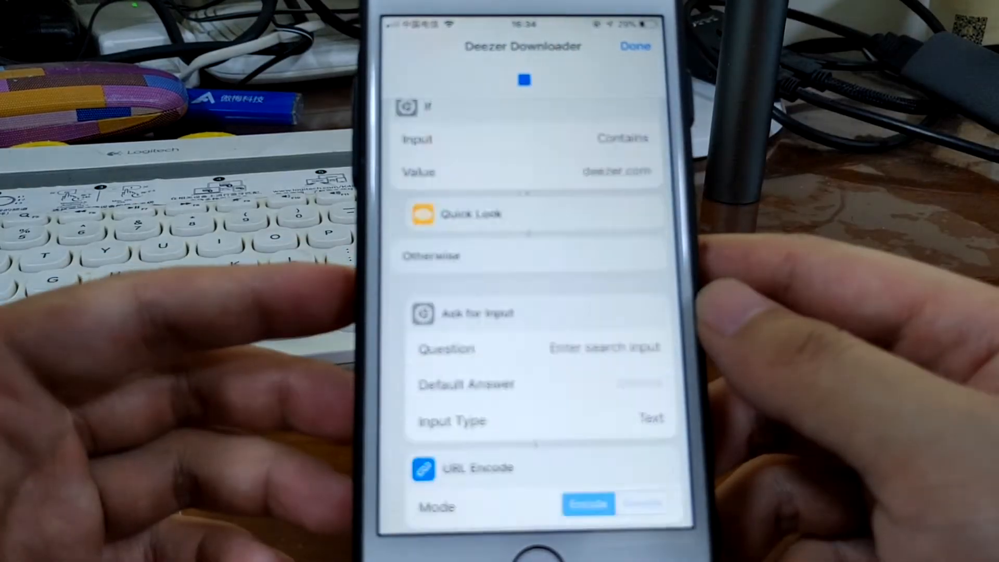
left_click(522, 312)
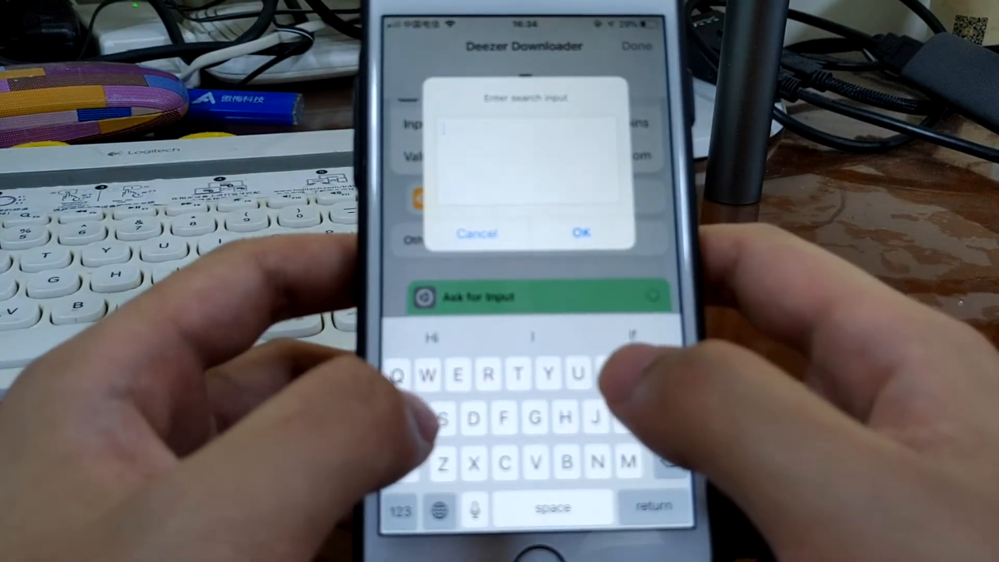
type("Fing")
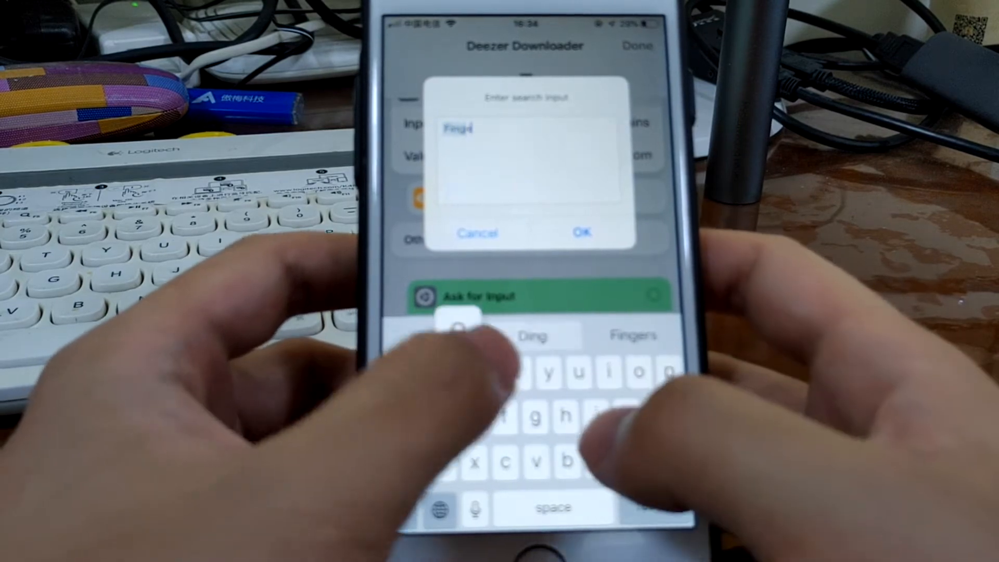
left_click(581, 233)
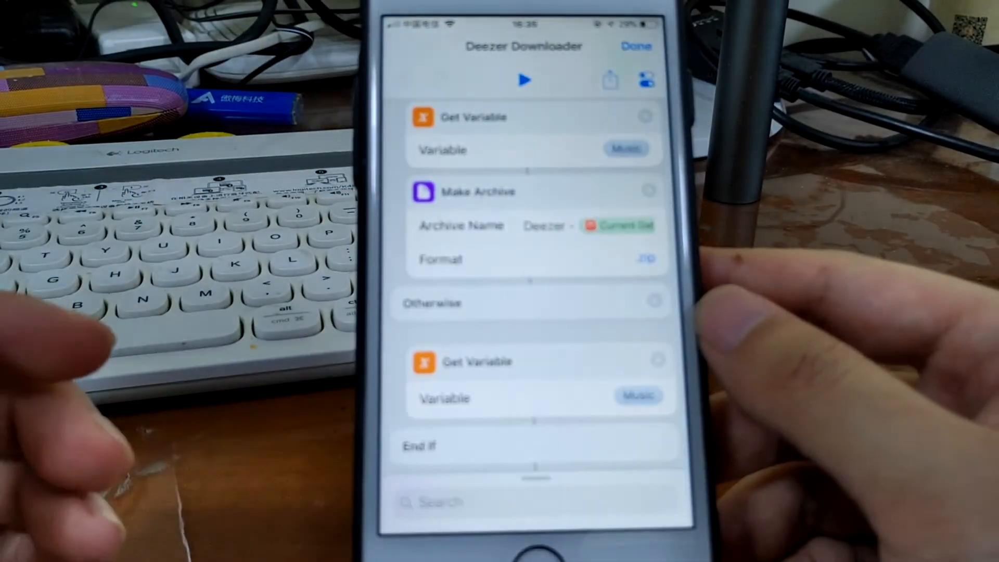
Turn on Ask Where to Save in Deezer Downloader's Save File action and close it.
scroll("down", 3)
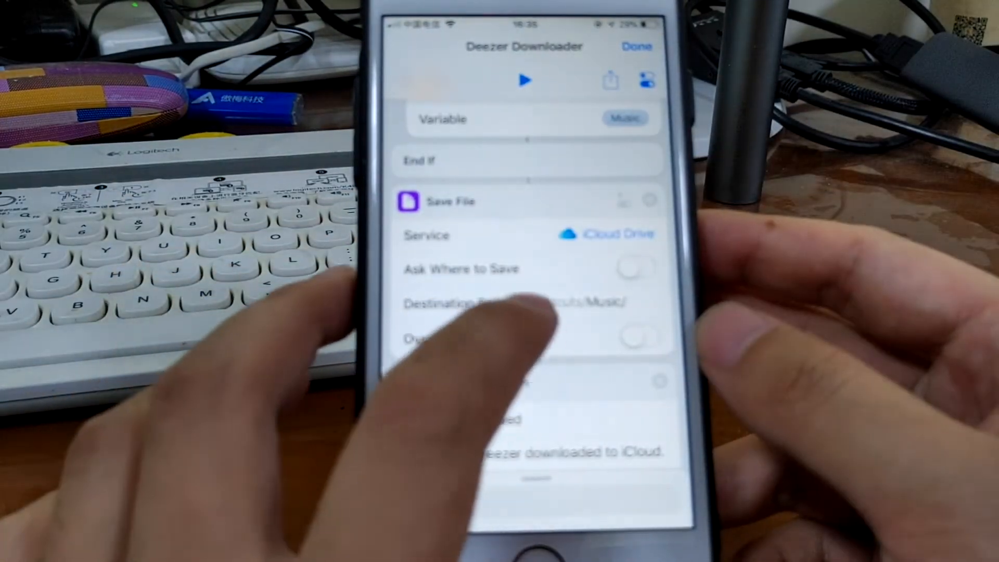
left_click(516, 303)
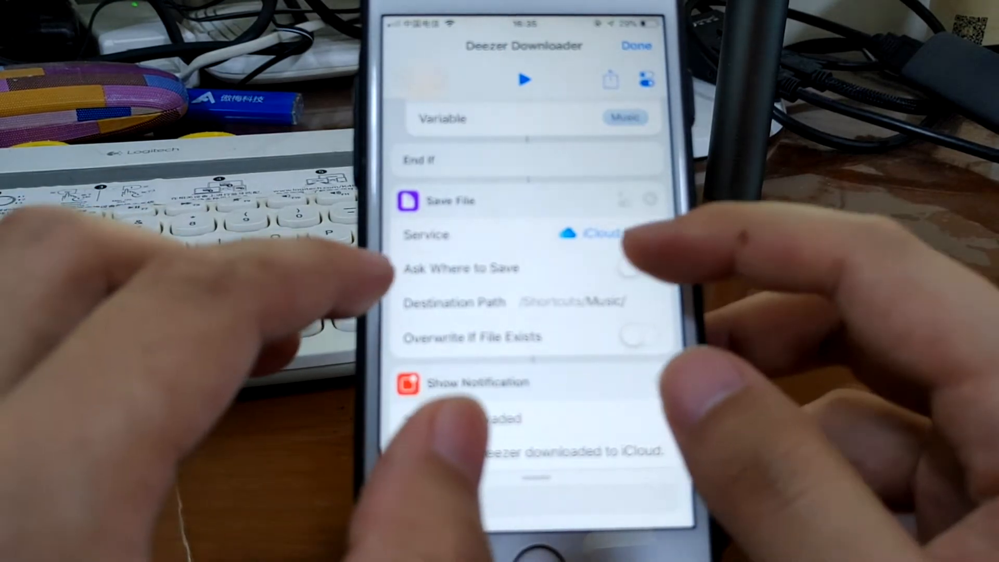
left_click(635, 268)
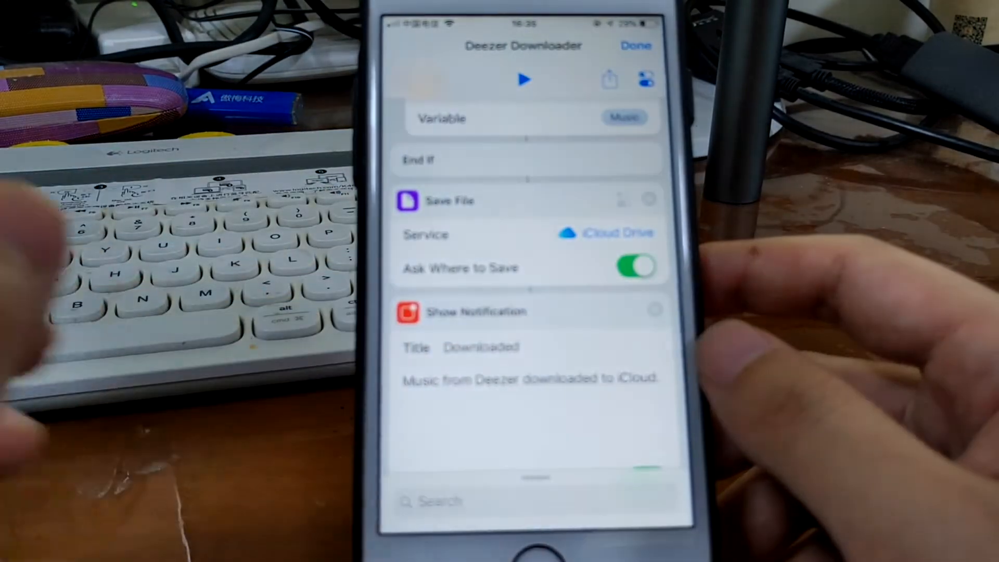
left_click(635, 45)
type("Playb")
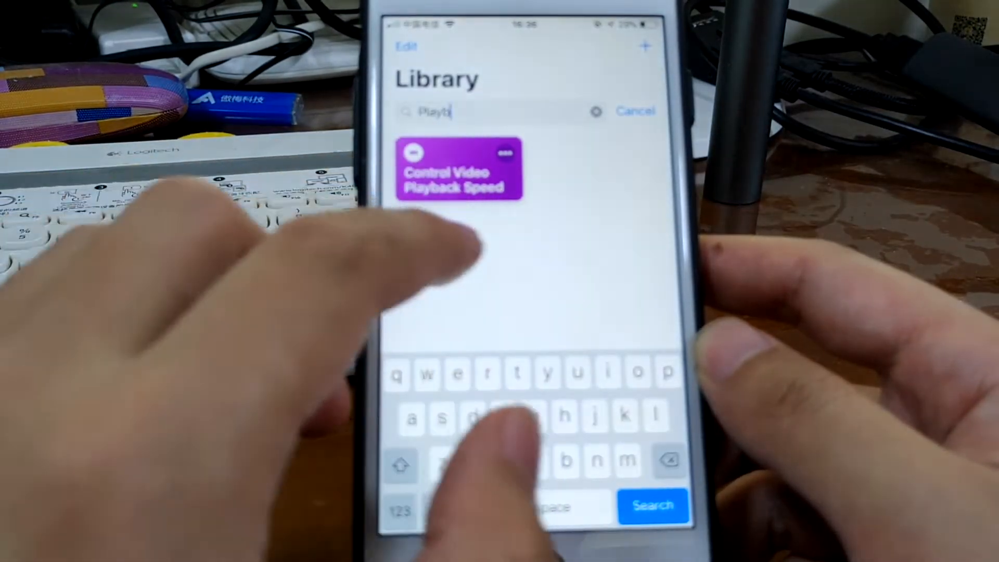
Run Control Video Playback Speed at 1.5 on a Camera Roll Videos clip and choose a save option.
left_click(460, 168)
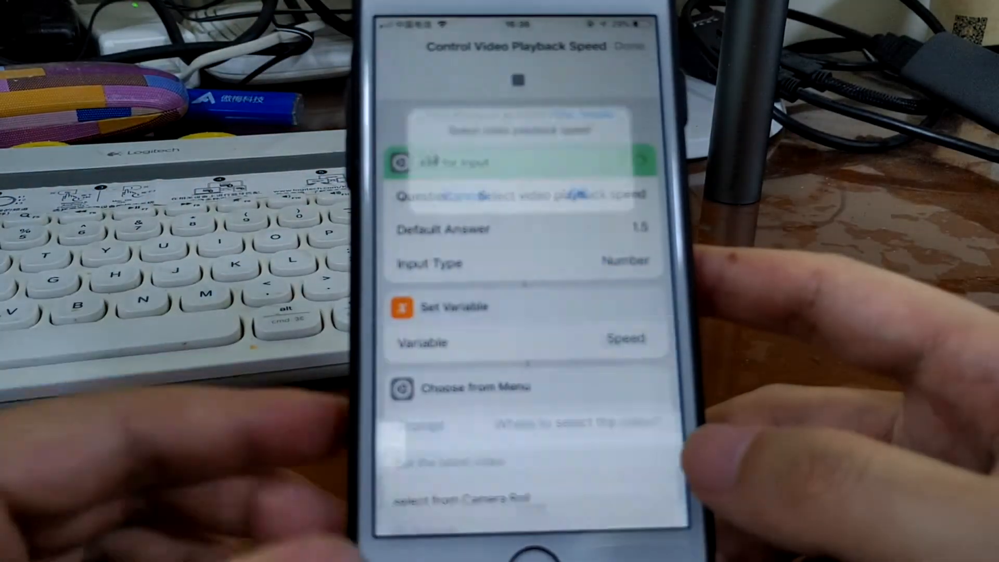
left_click(517, 162)
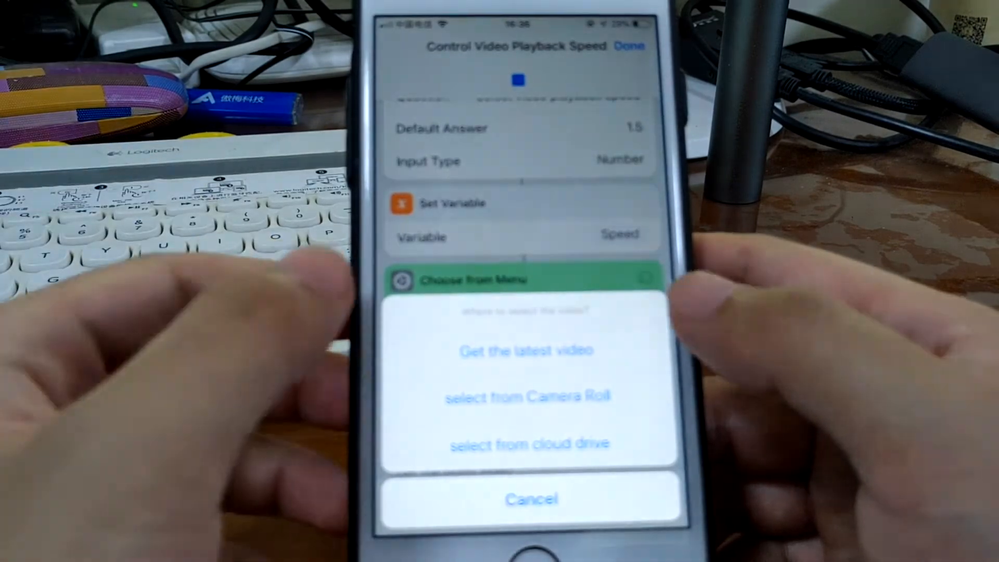
left_click(528, 396)
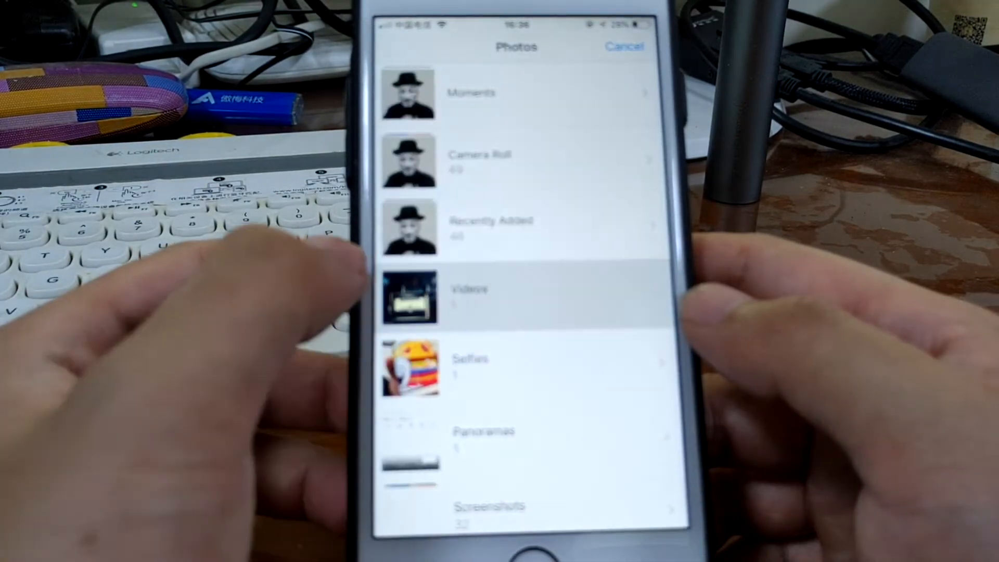
left_click(516, 298)
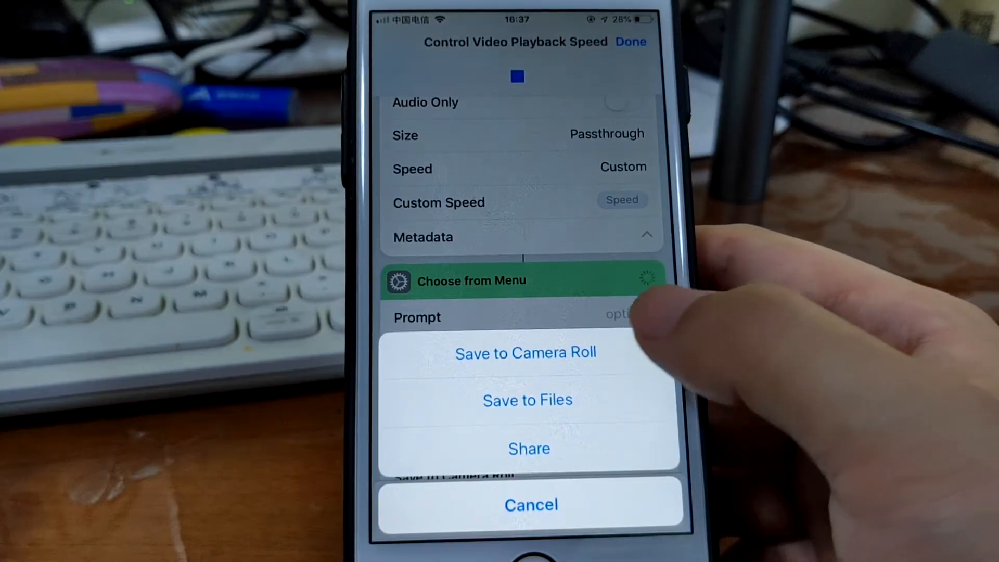
left_click(526, 353)
type("Meme")
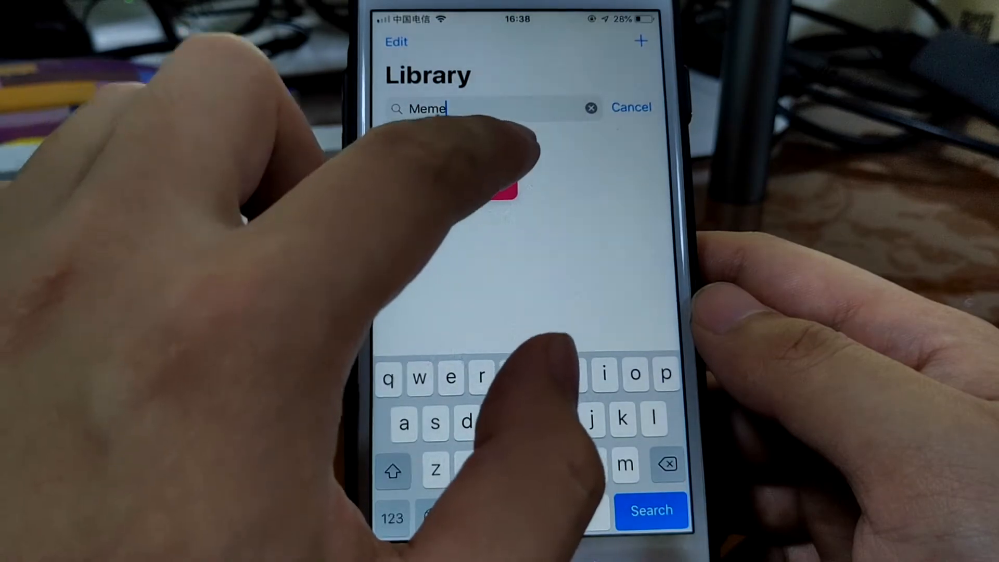
Run Meme Generator with bottom text 'Bye' and dismiss the finished meme's options.
left_click(504, 191)
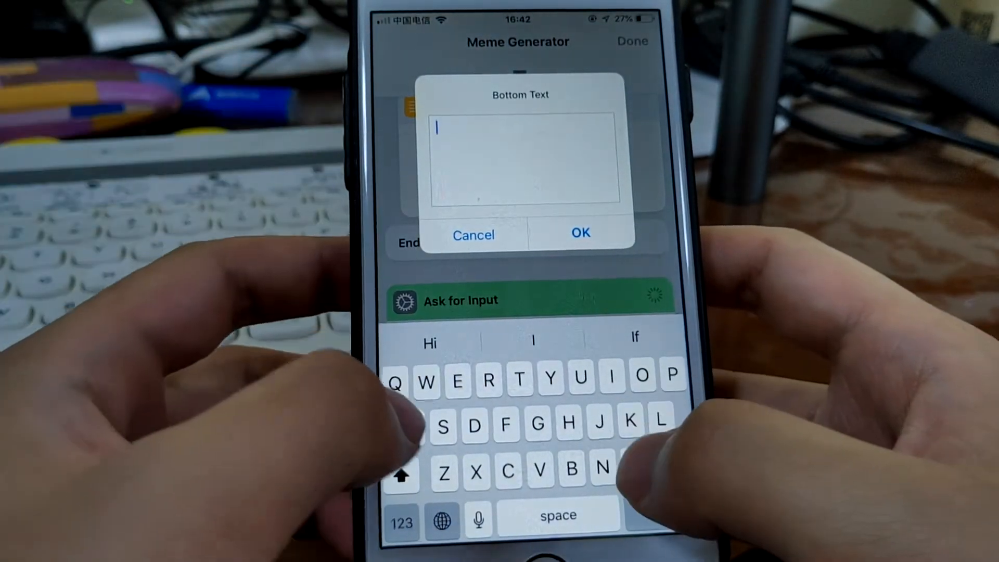
type("Bye")
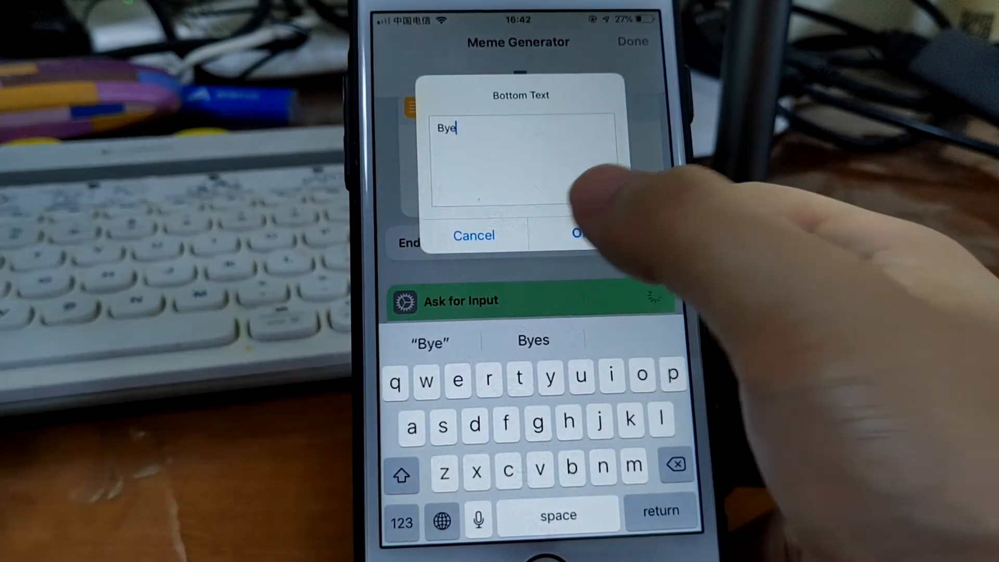
left_click(576, 235)
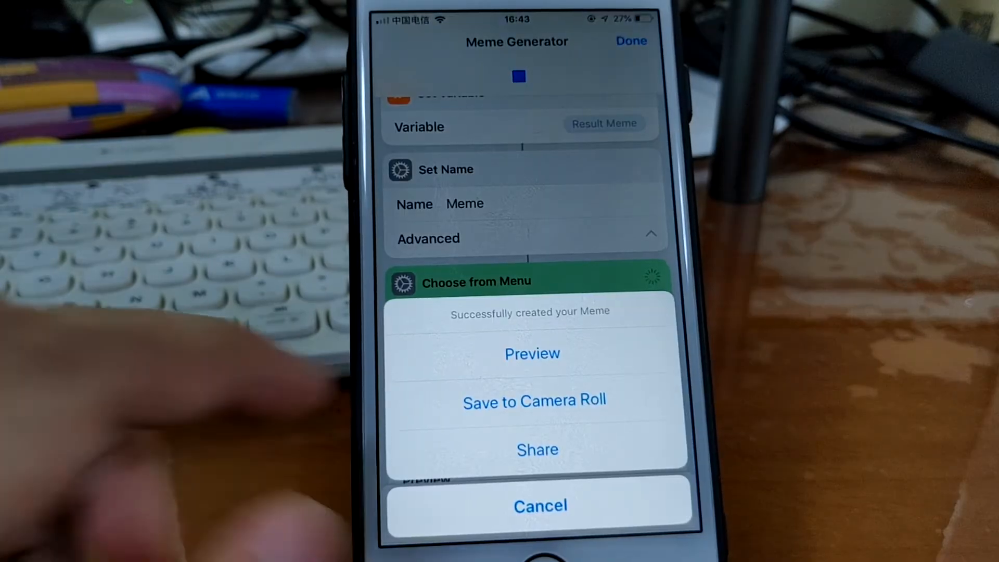
left_click(532, 354)
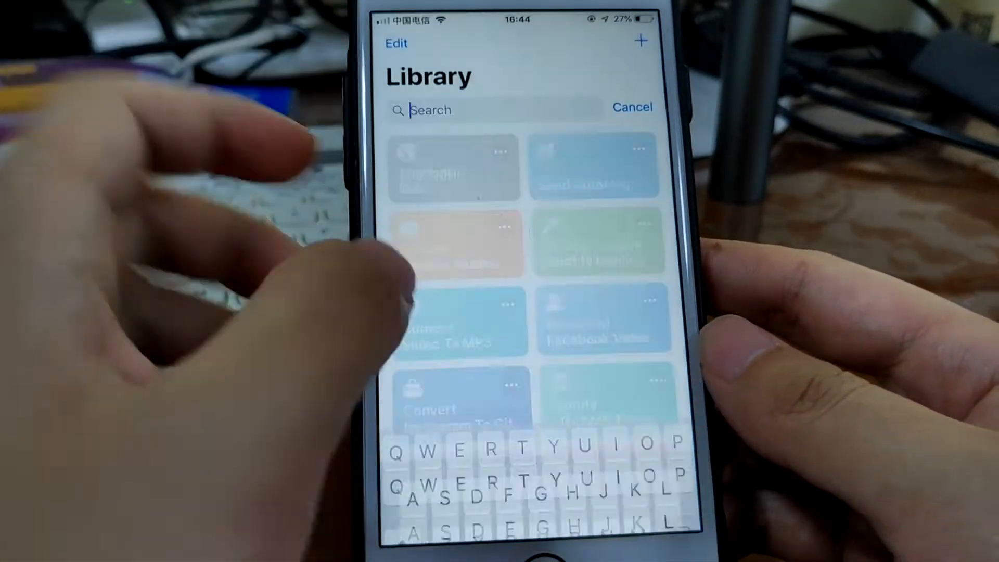
left_click(454, 248)
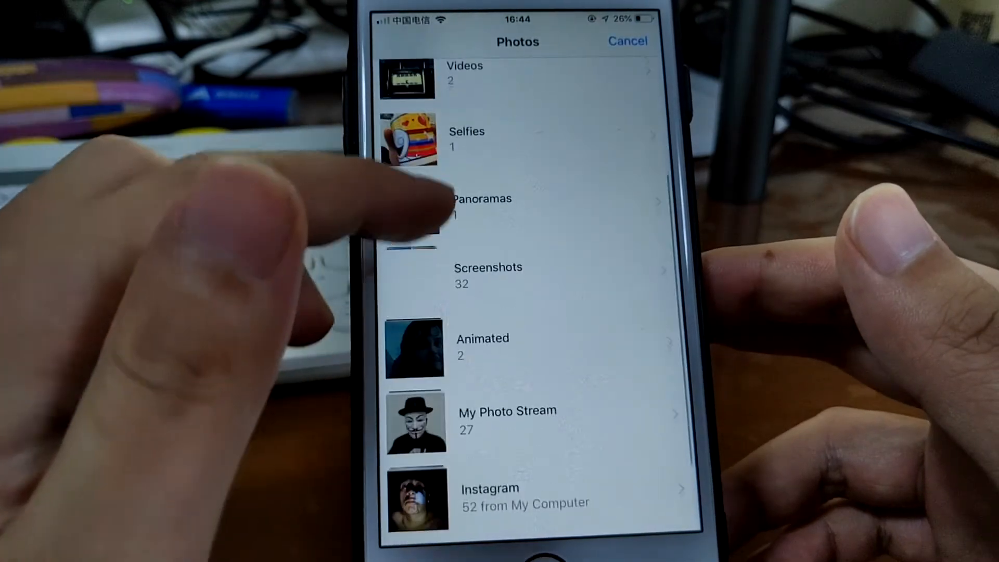
left_click(487, 275)
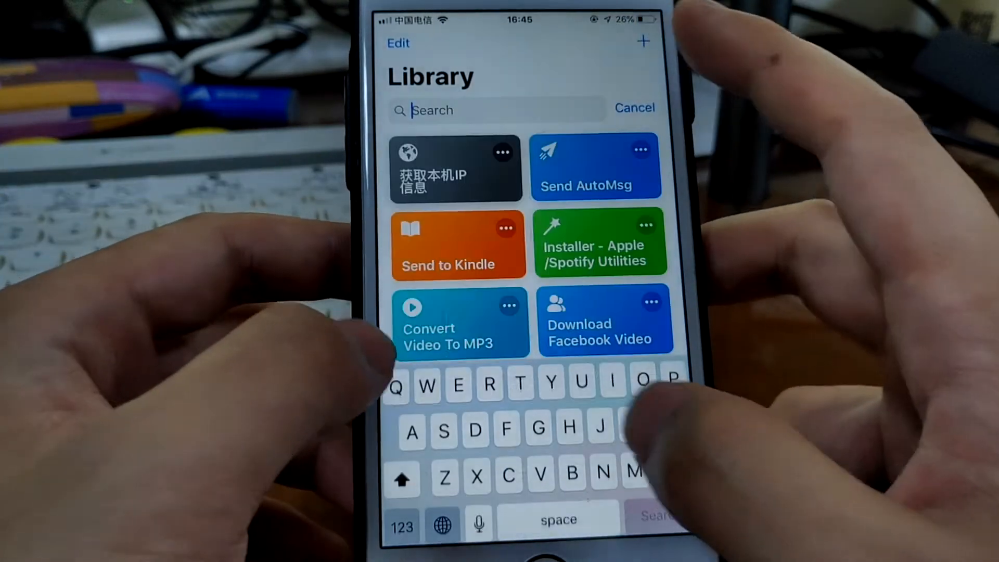
type("Apple")
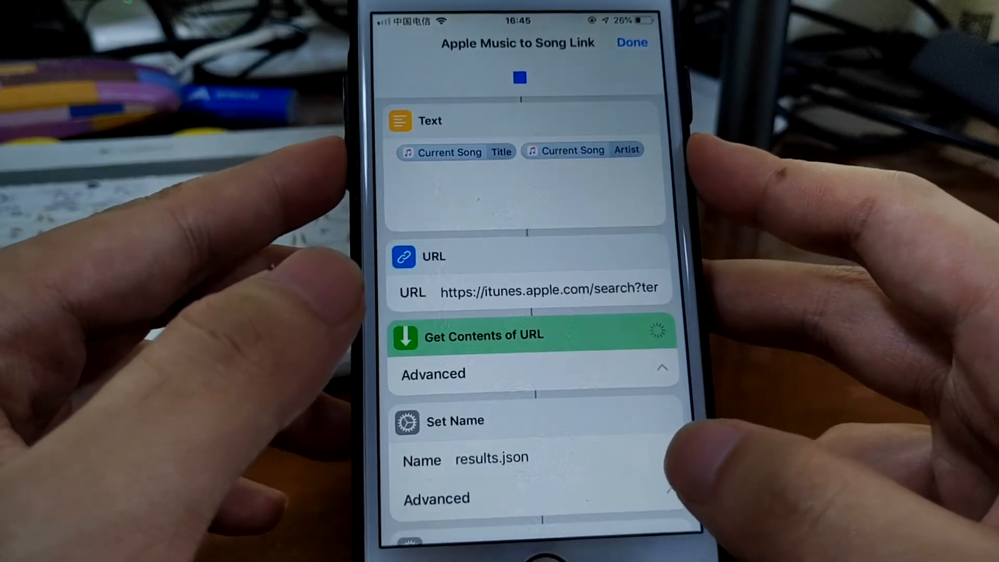
left_click(518, 76)
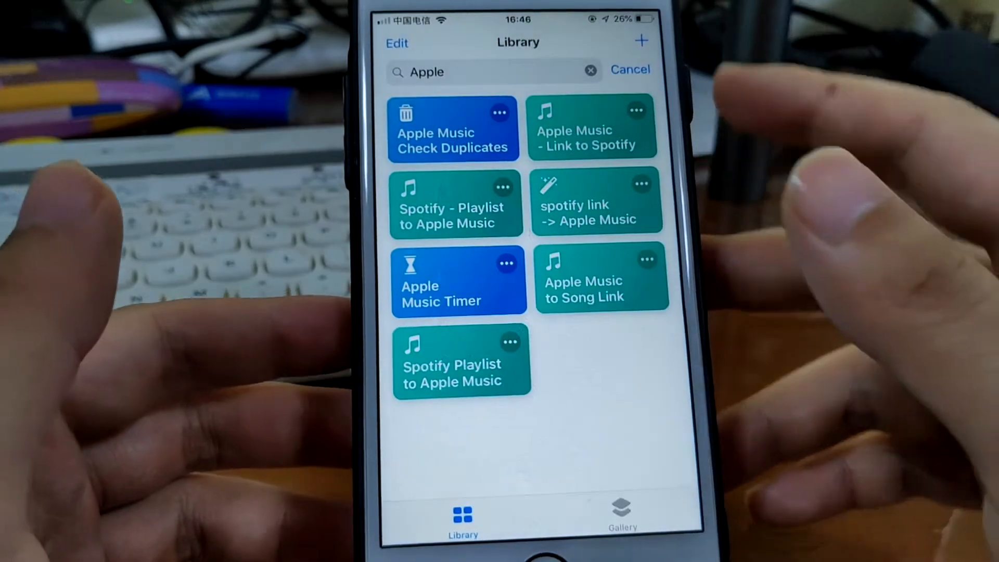
left_click(588, 70)
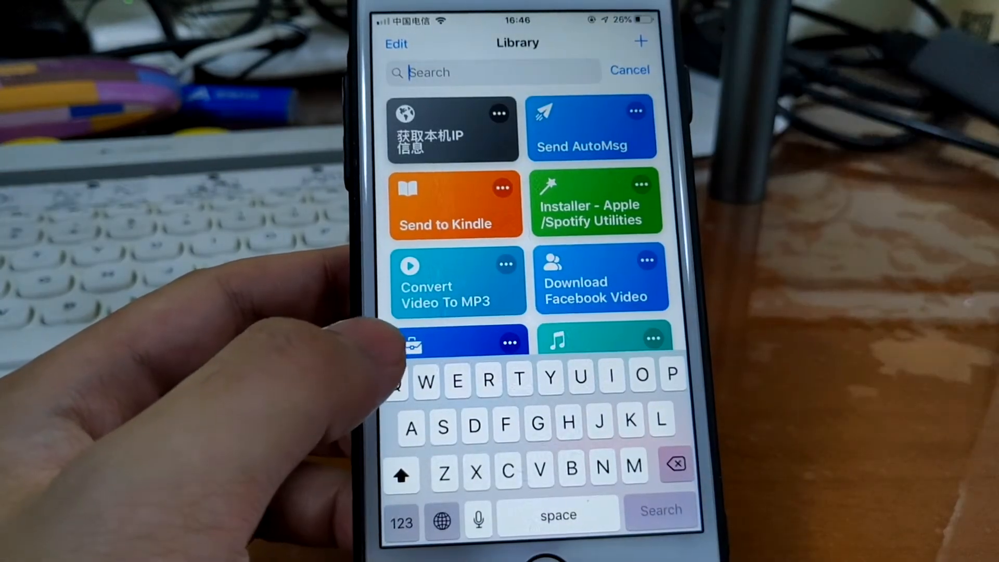
Search 'Websa', open WebSaver+ and scroll its Get URLs, Make PDF and Quick Look actions.
type("Websa")
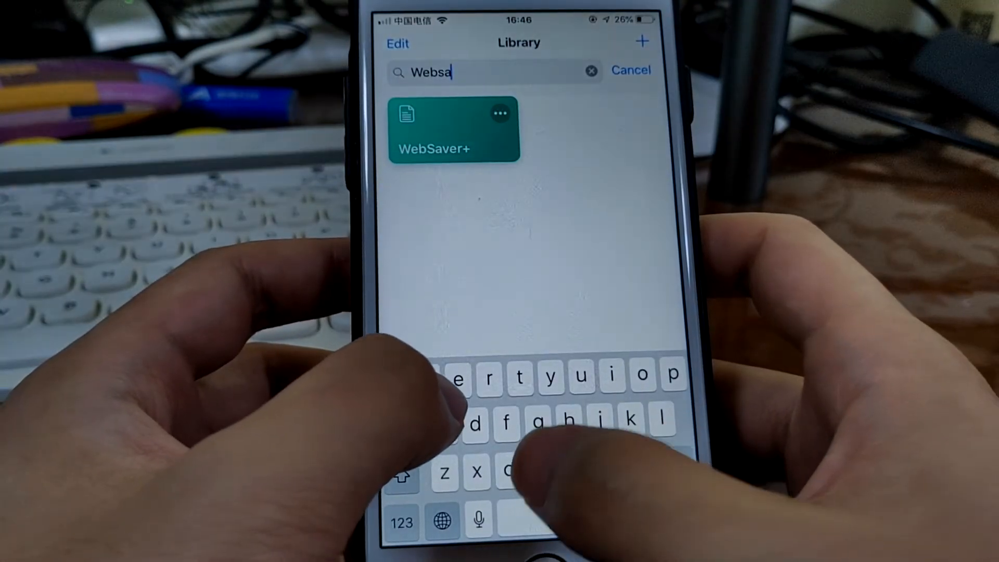
left_click(453, 130)
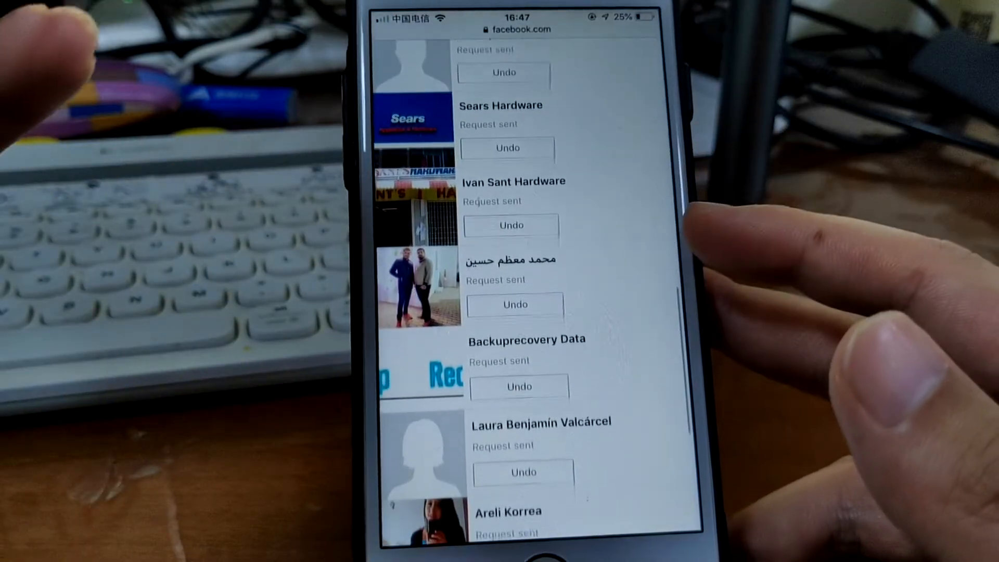
scroll("down", 3)
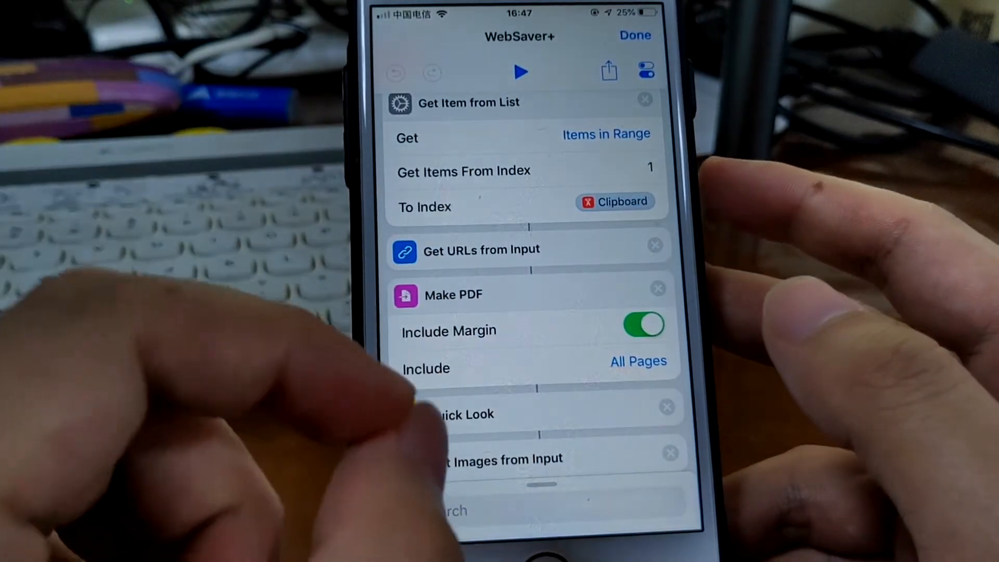
Scroll down through WebSaver+'s remaining actions, including its UpdateKit checks.
scroll("down", 3)
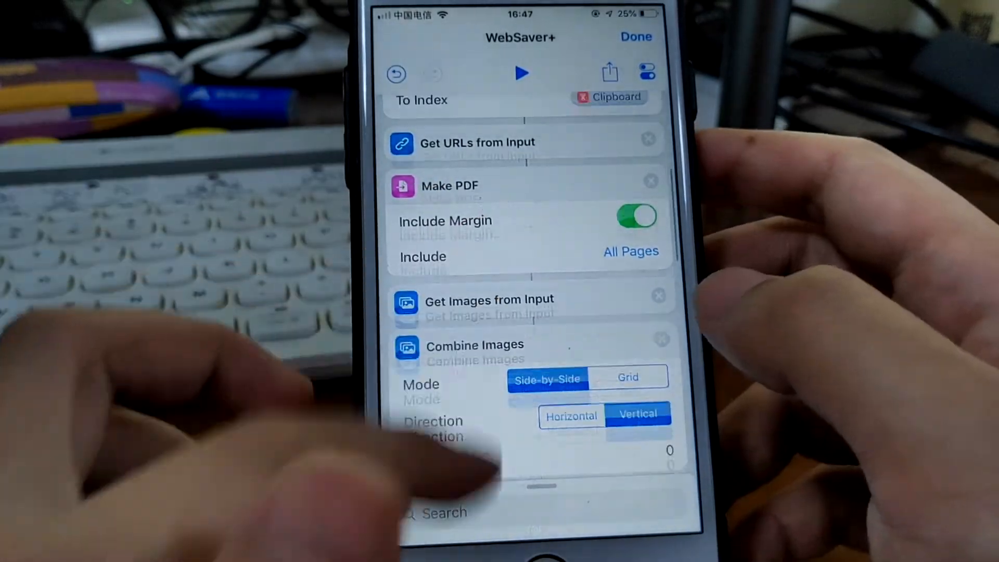
scroll("down", 3)
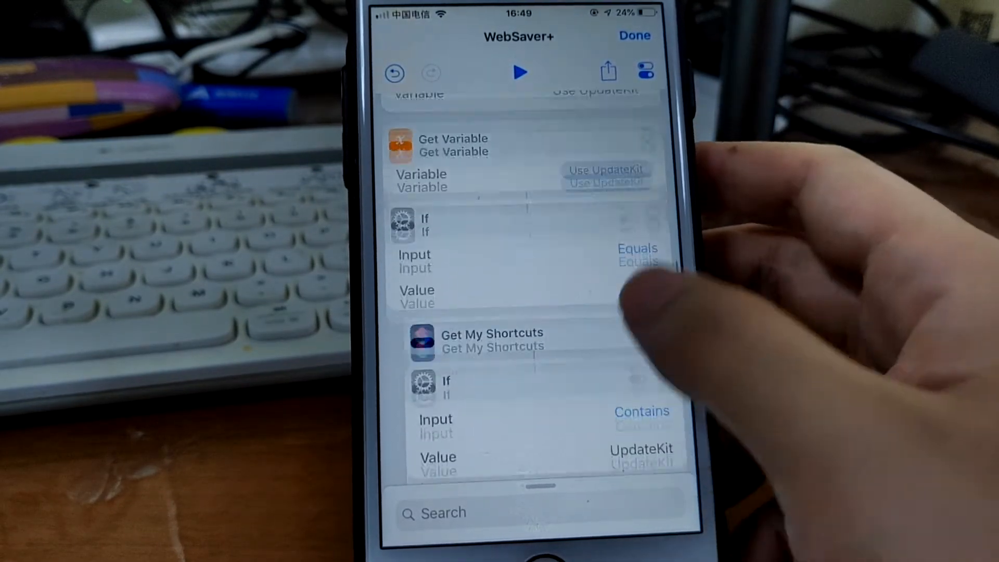
scroll("down", 3)
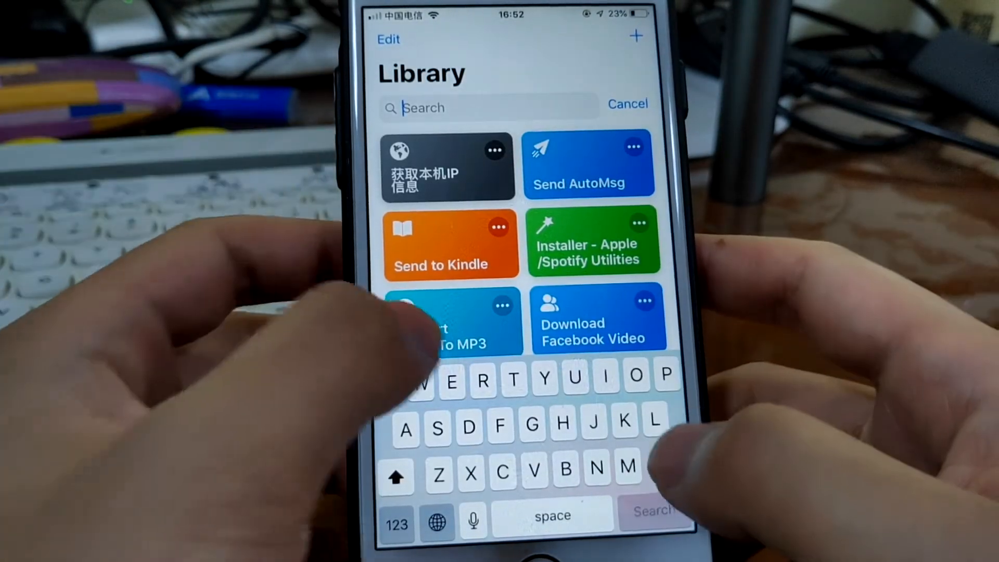
Search 'Emb', run Get Embedded Code, then open Add Embedded Watermark.
type("Emb")
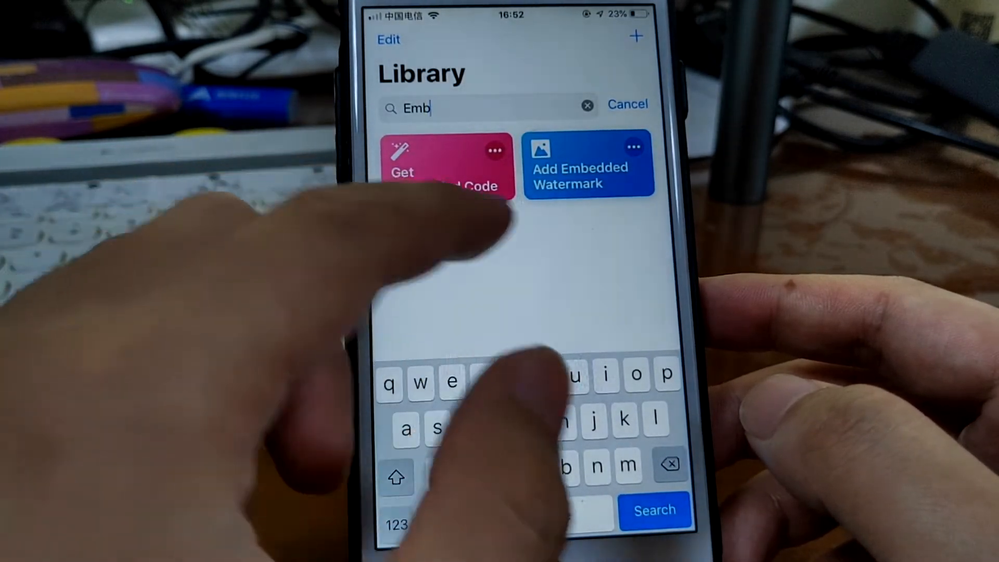
left_click(446, 162)
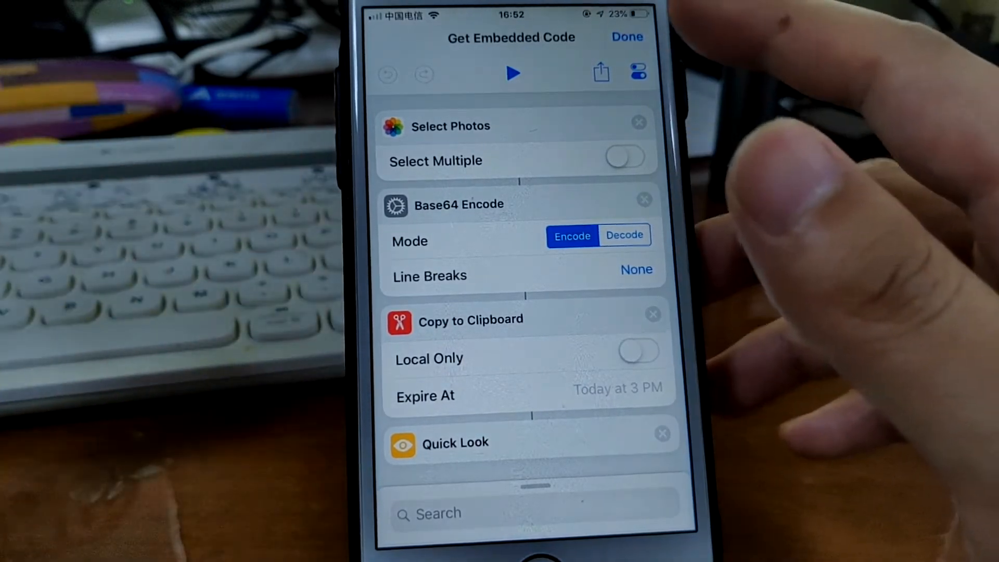
left_click(511, 72)
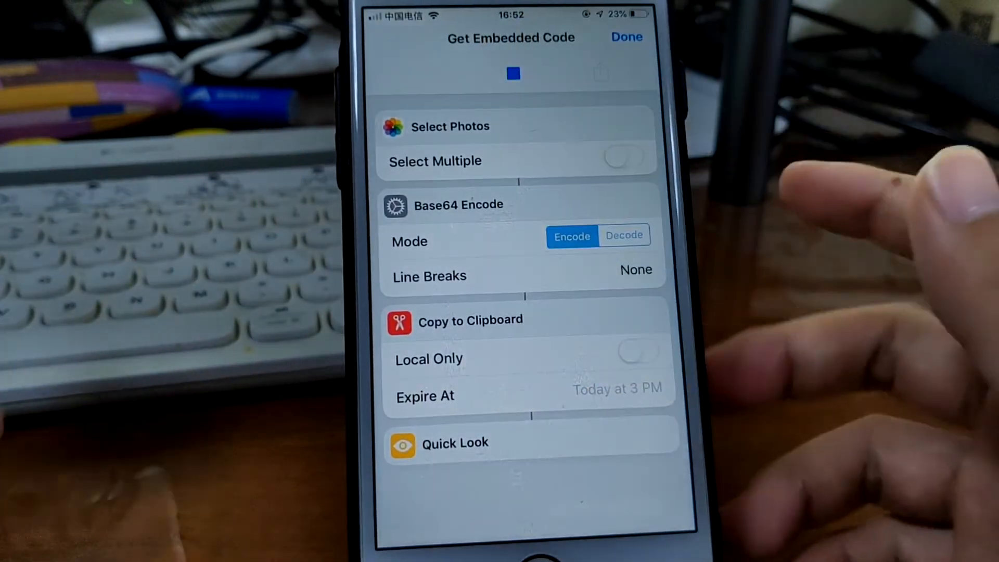
left_click(451, 126)
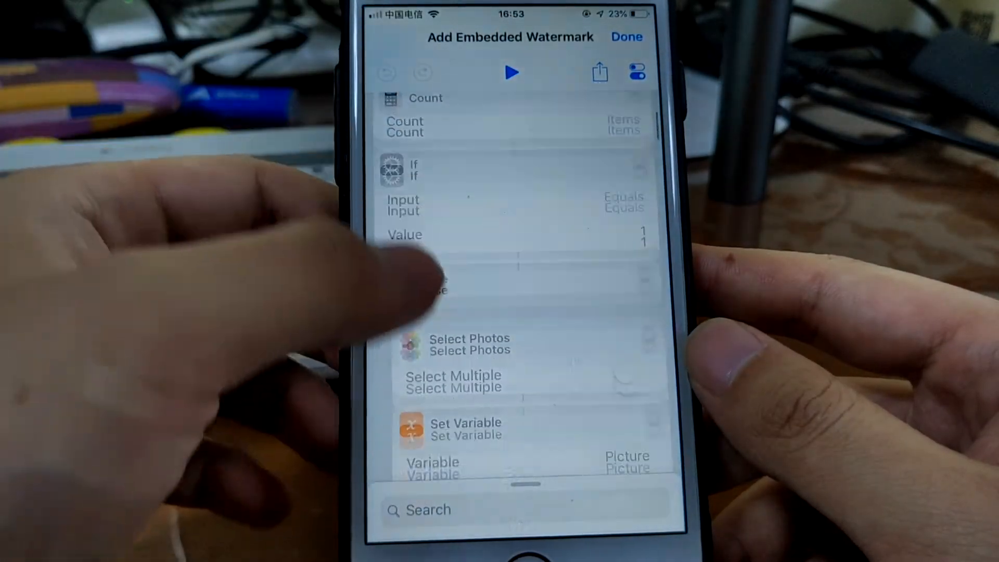
Review the encoded black, white and high-contrast watermark Text actions, ending at an empty action search.
scroll("down", 3)
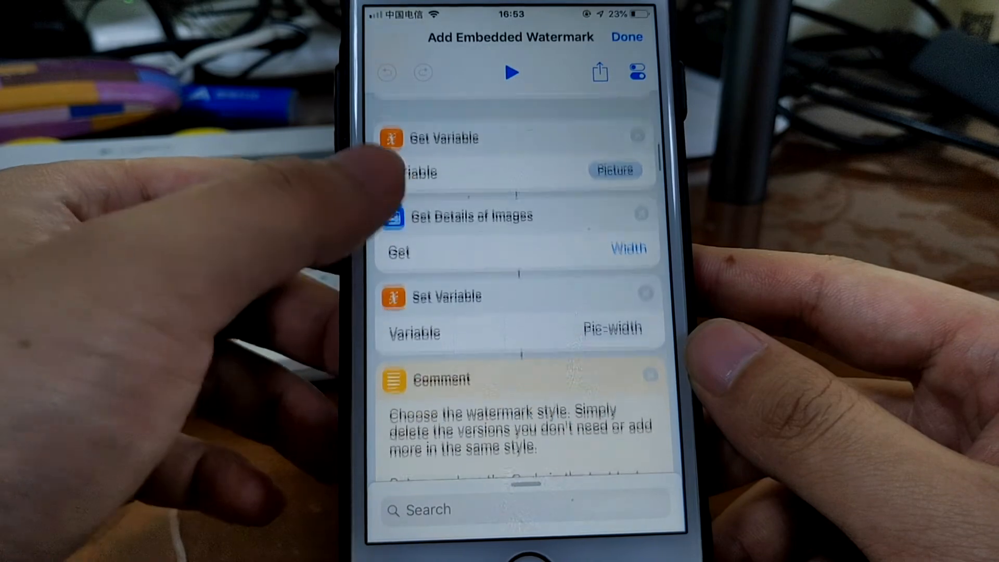
scroll("down", 3)
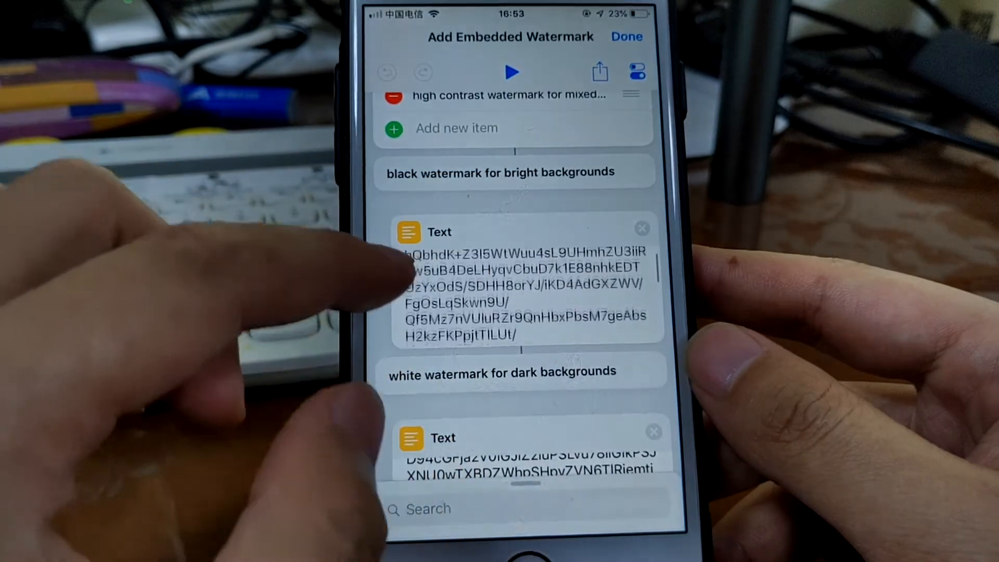
scroll("down", 3)
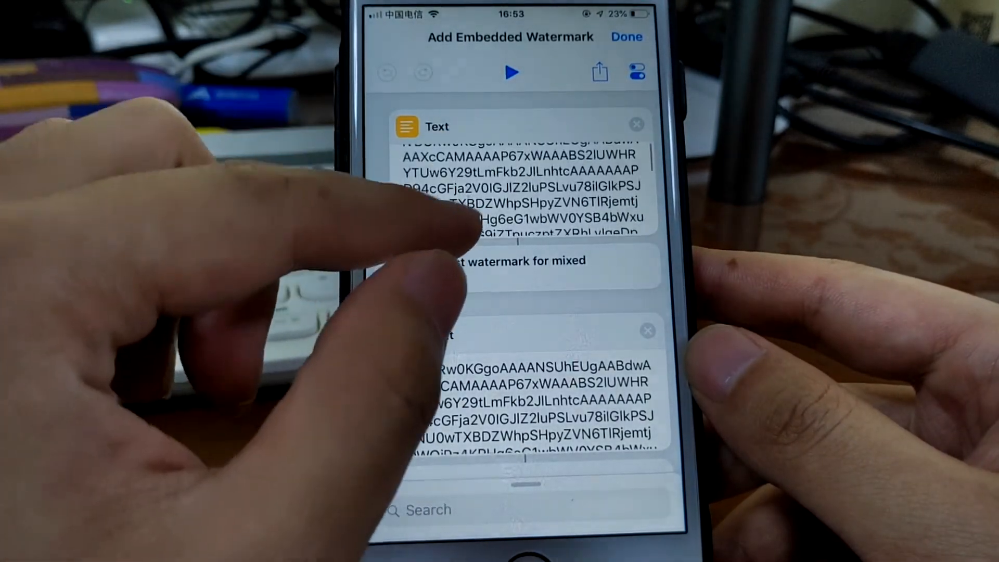
scroll("down", 3)
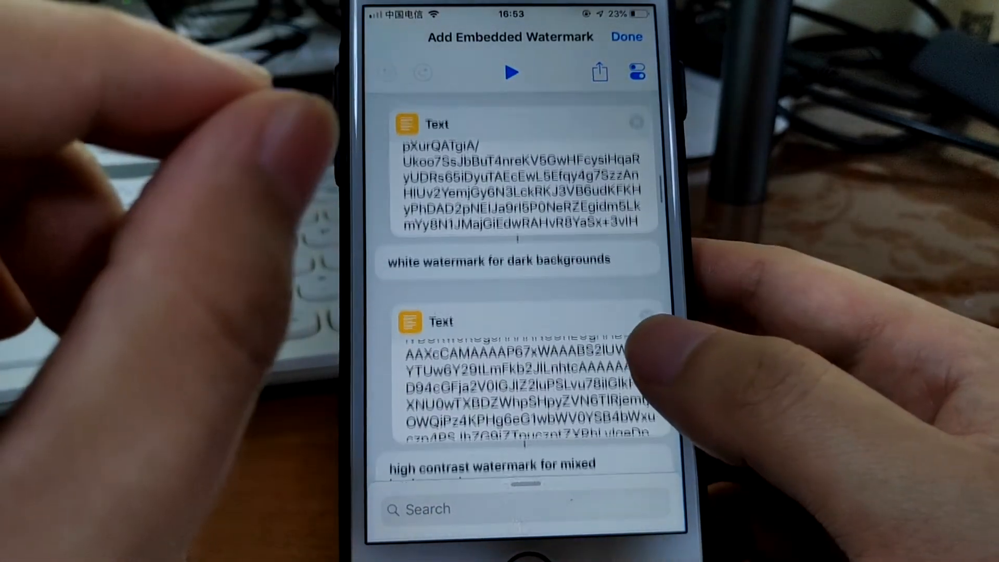
scroll("down", 3)
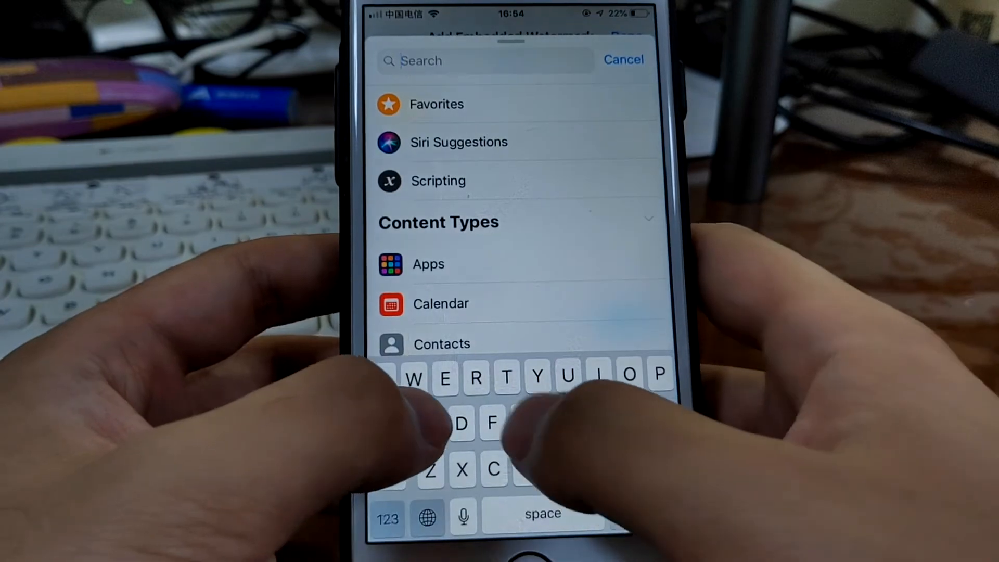
Search actions for 'Get' and review the clipboard Base64-decode-to-Watermark steps.
type("Get")
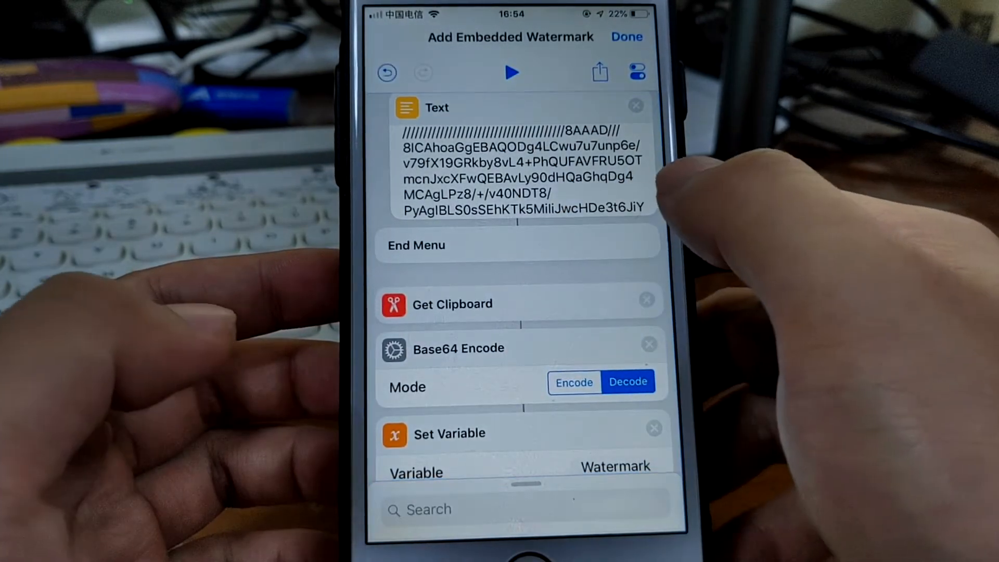
scroll("down", 3)
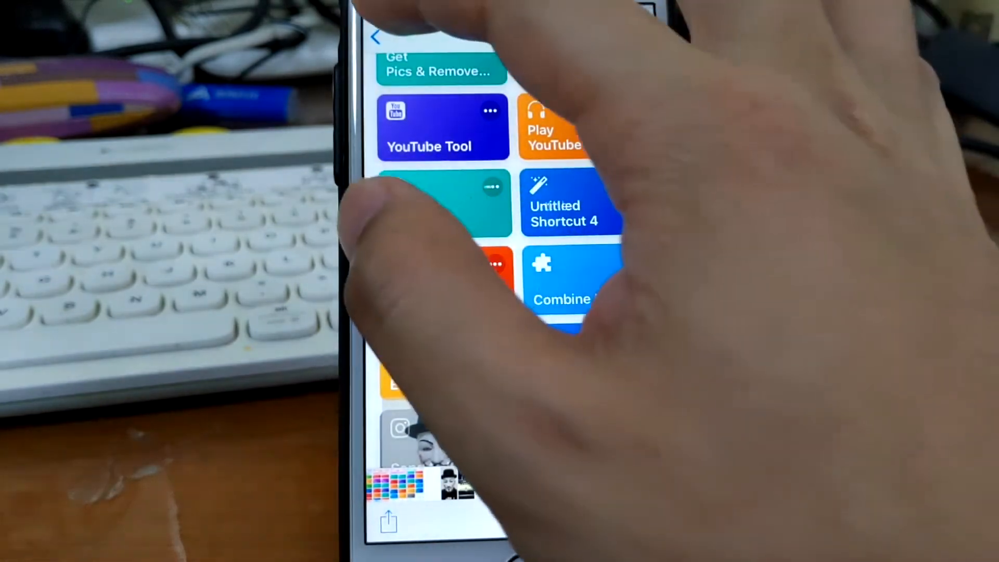
Open Send to Kindle and review its alert, Diffbot article and Send Email steps.
type("Wat")
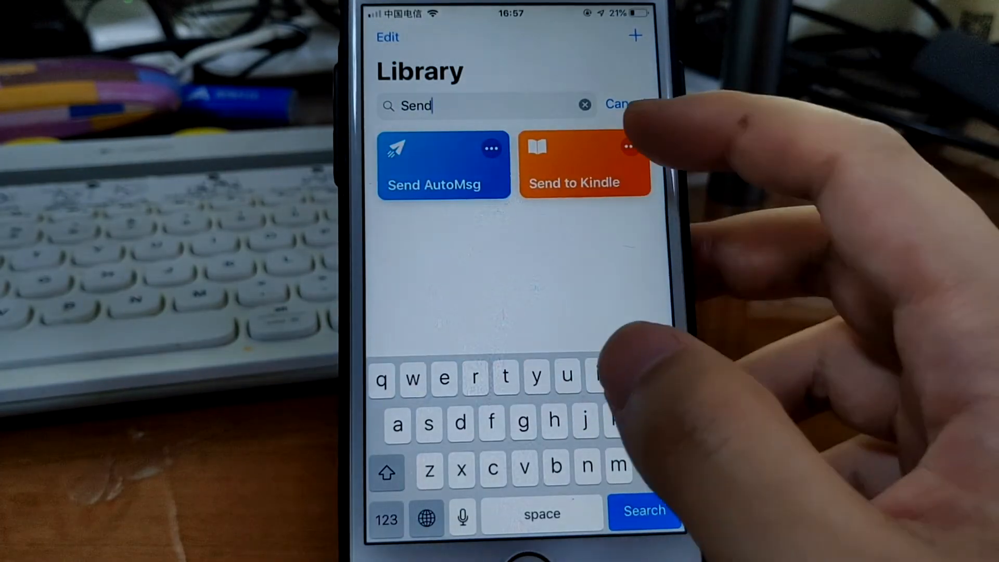
left_click(581, 165)
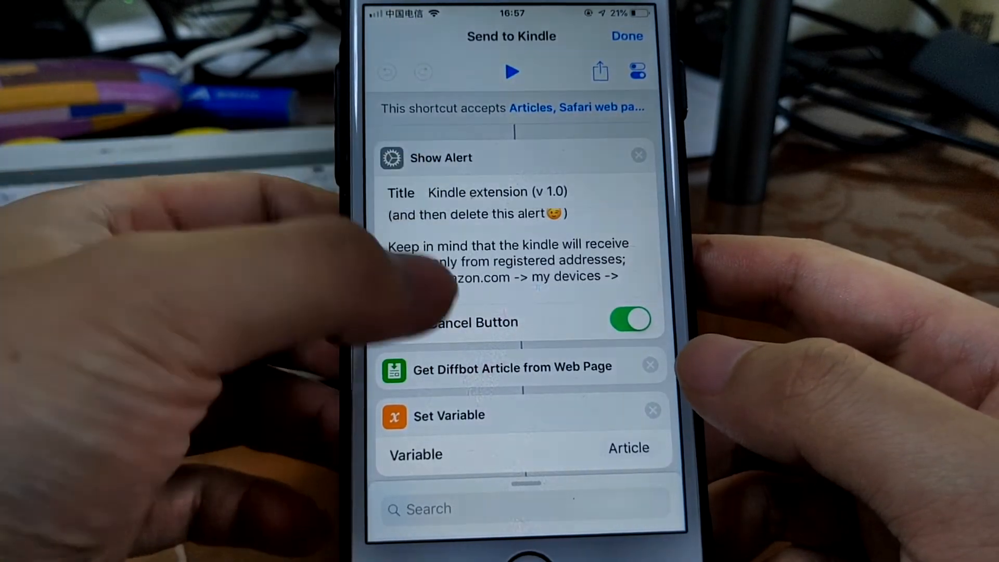
scroll("down", 3)
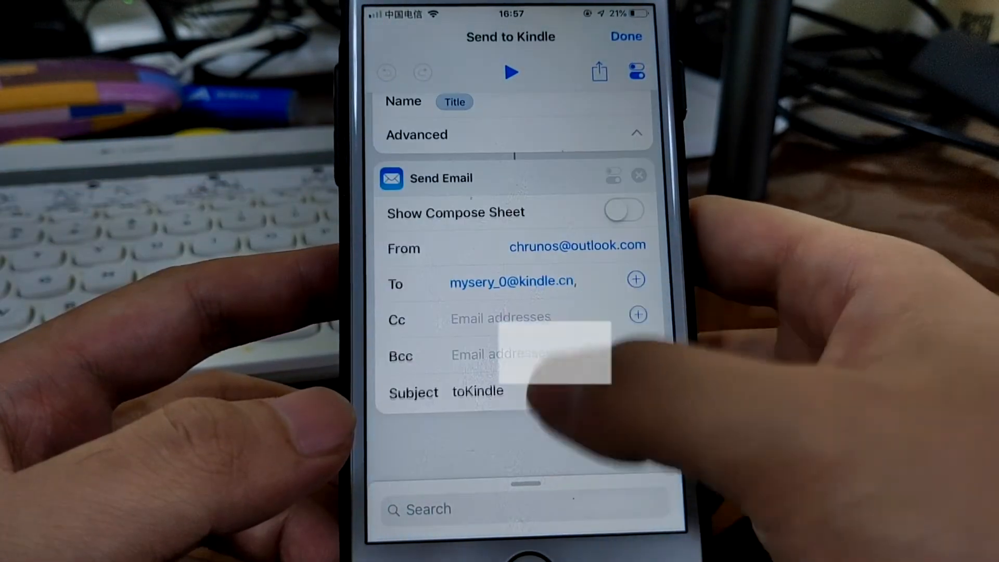
scroll("down", 3)
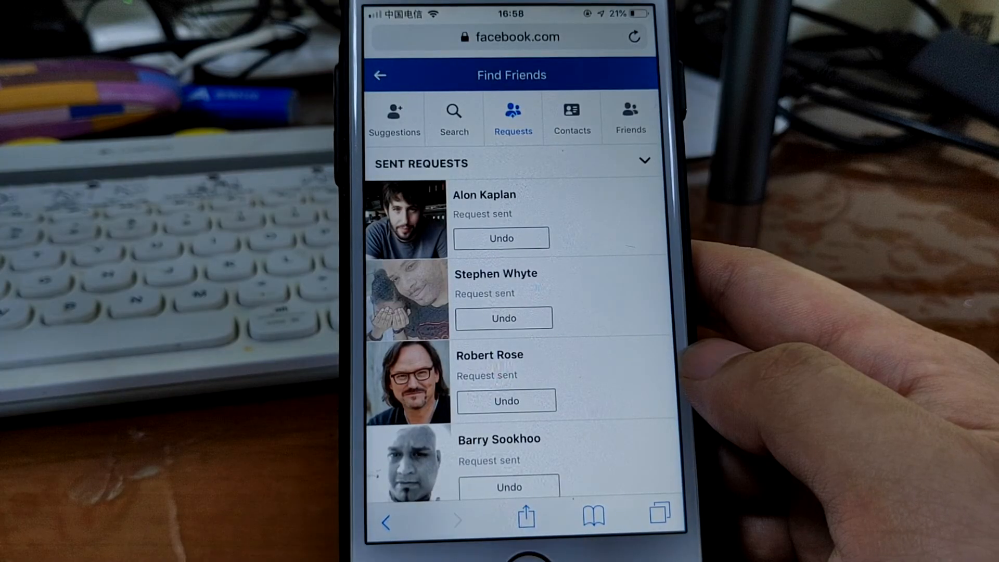
Open the Facebook page's share-sheet shortcut list and search 'Kin' to show Send to Kindle.
left_click(526, 513)
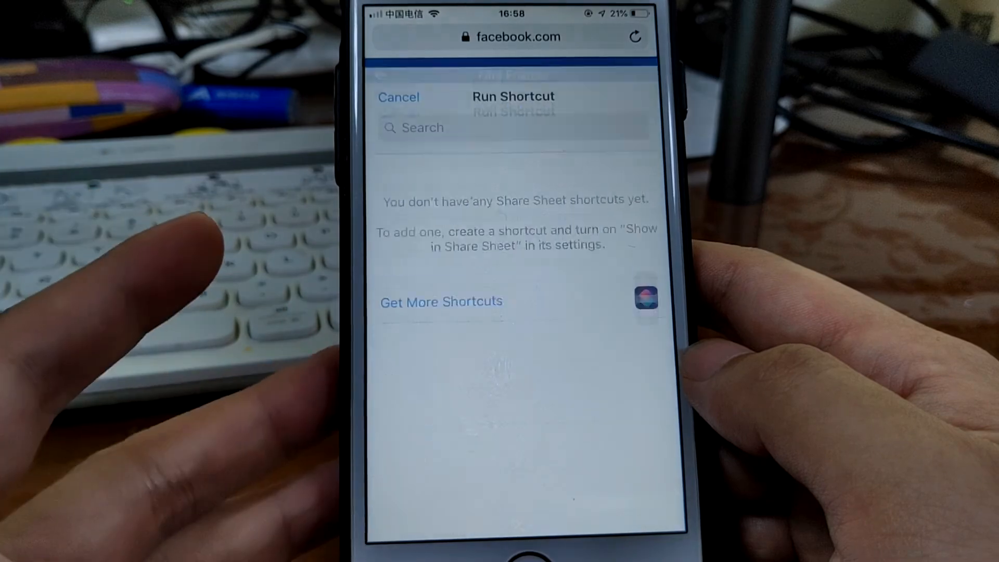
left_click(514, 128)
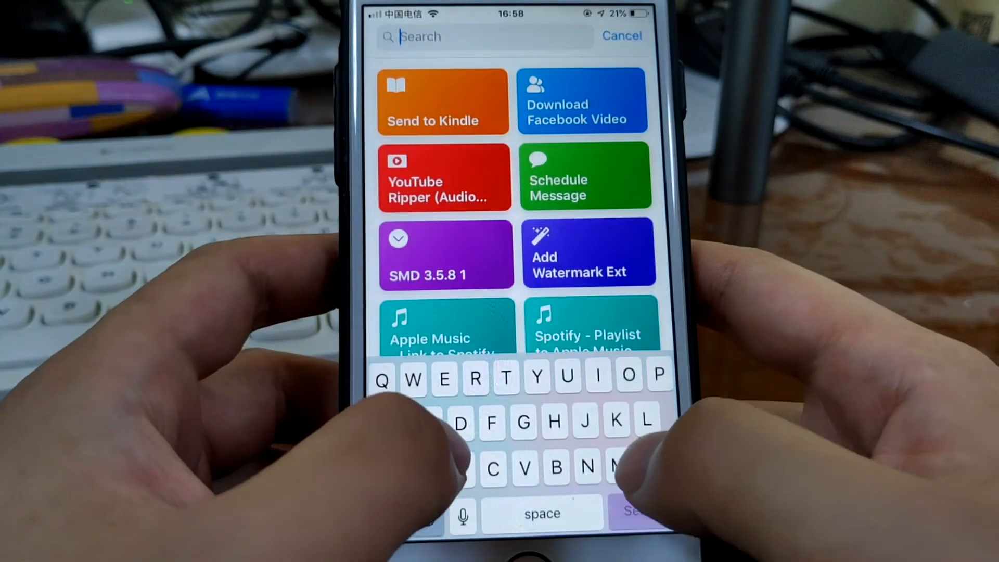
type("Kin")
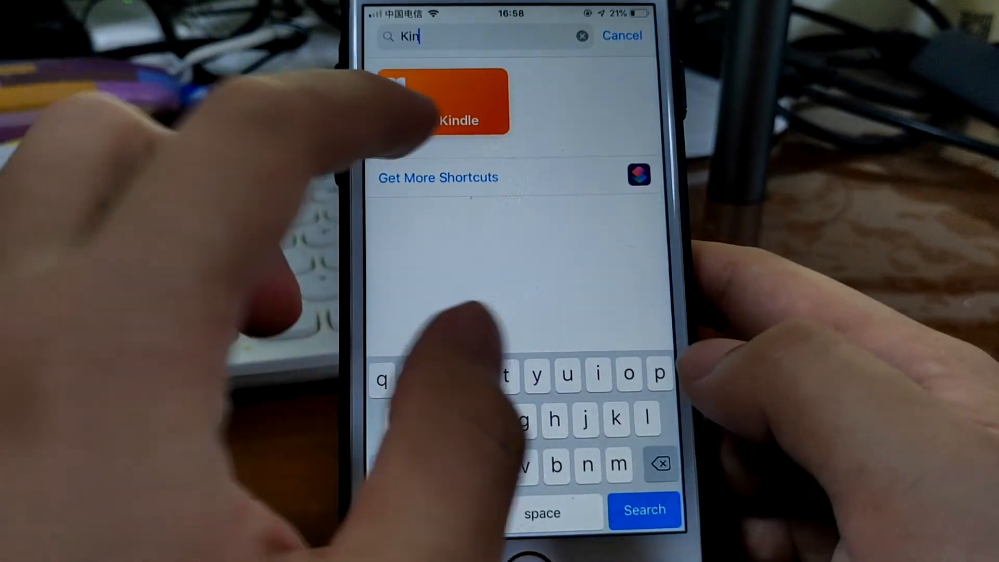